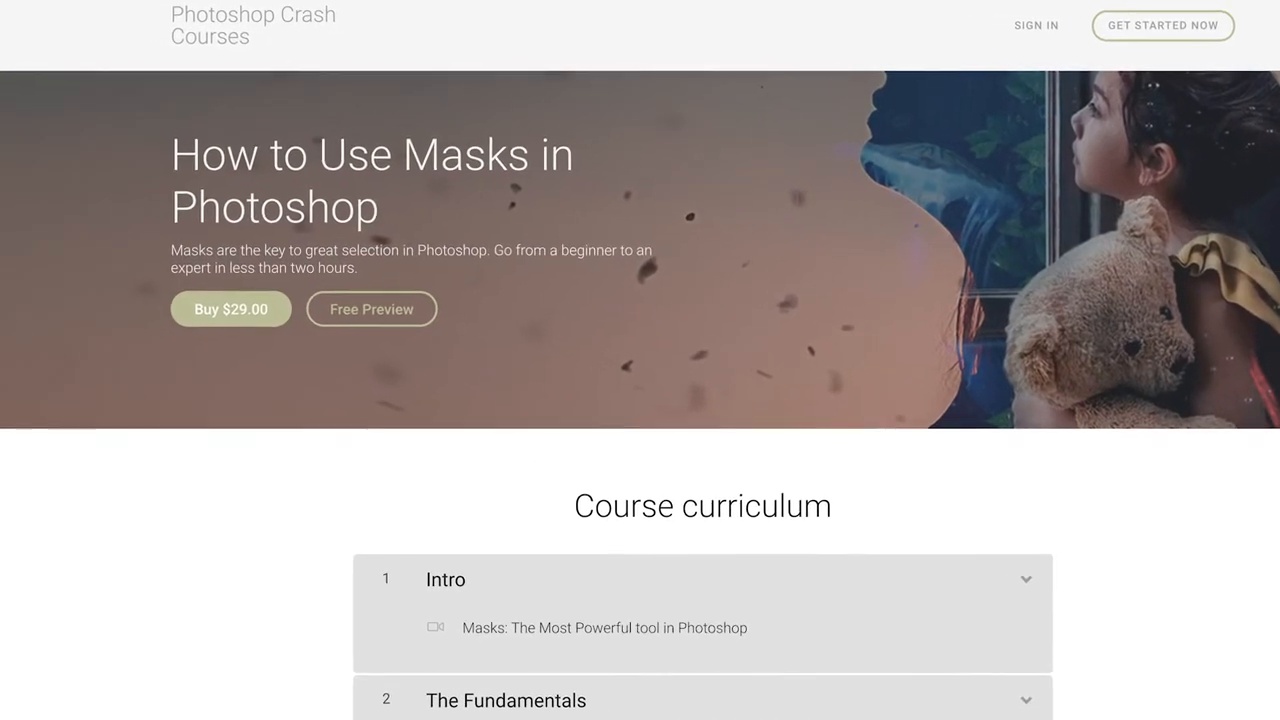
Mask Layer 0 to the circular selection using Add Layer Mask
key(cmd+d)
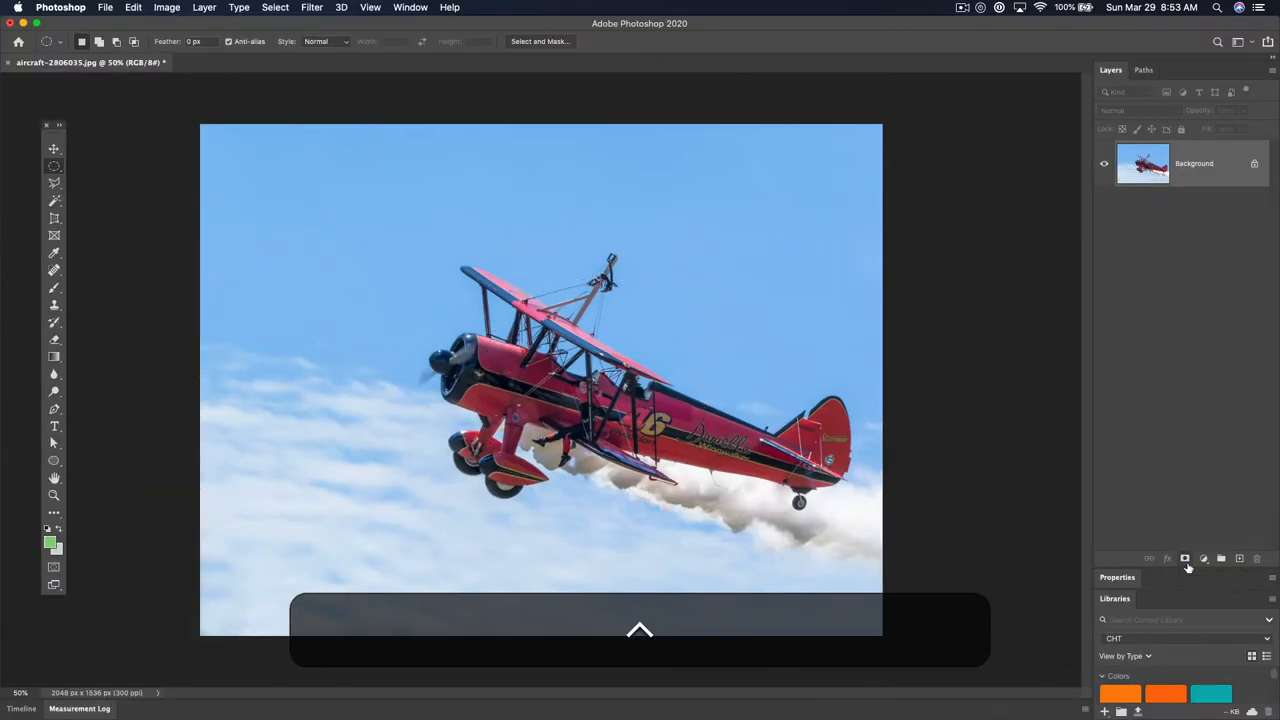
click(1184, 558)
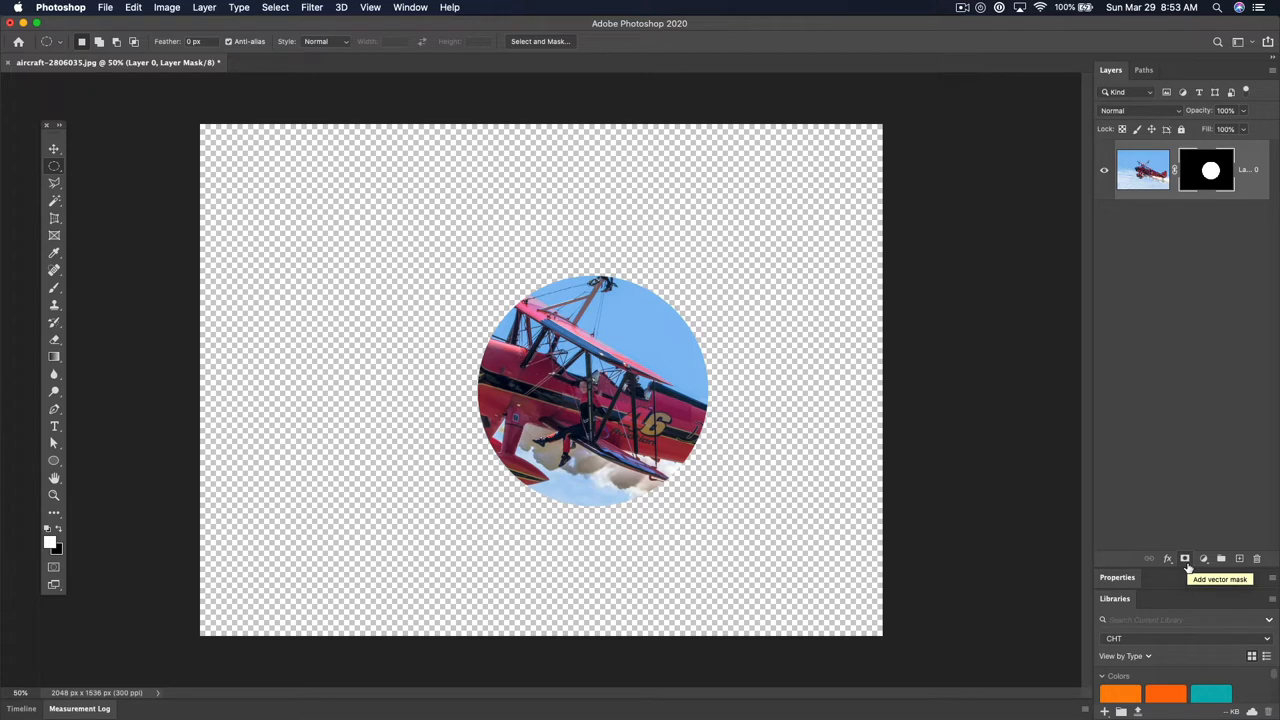
click(54, 148)
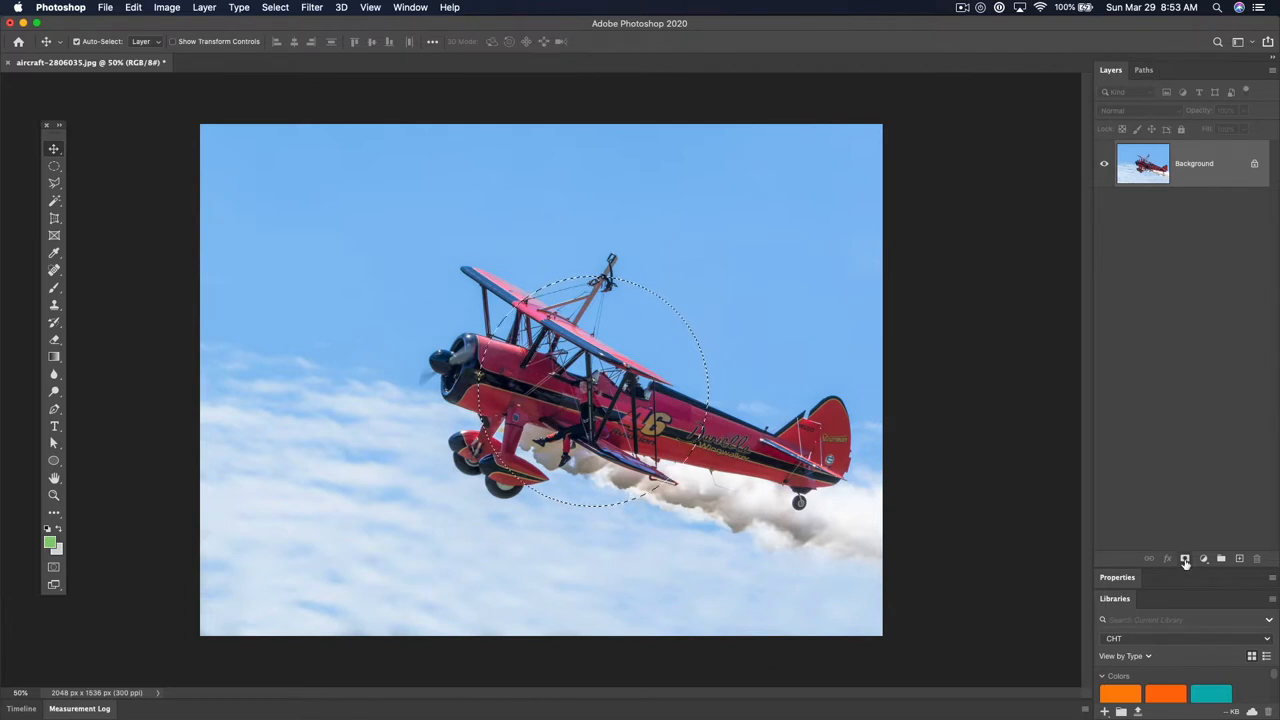
click(1184, 558)
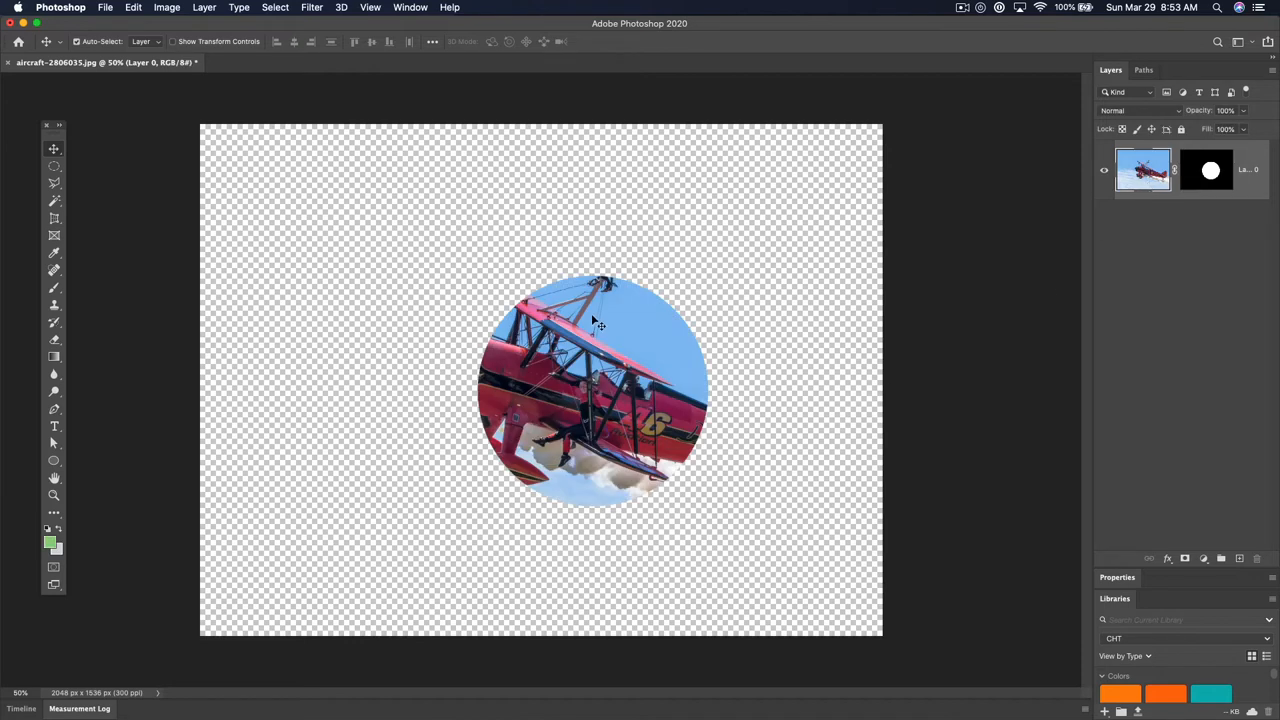
mouse_move(1104, 198)
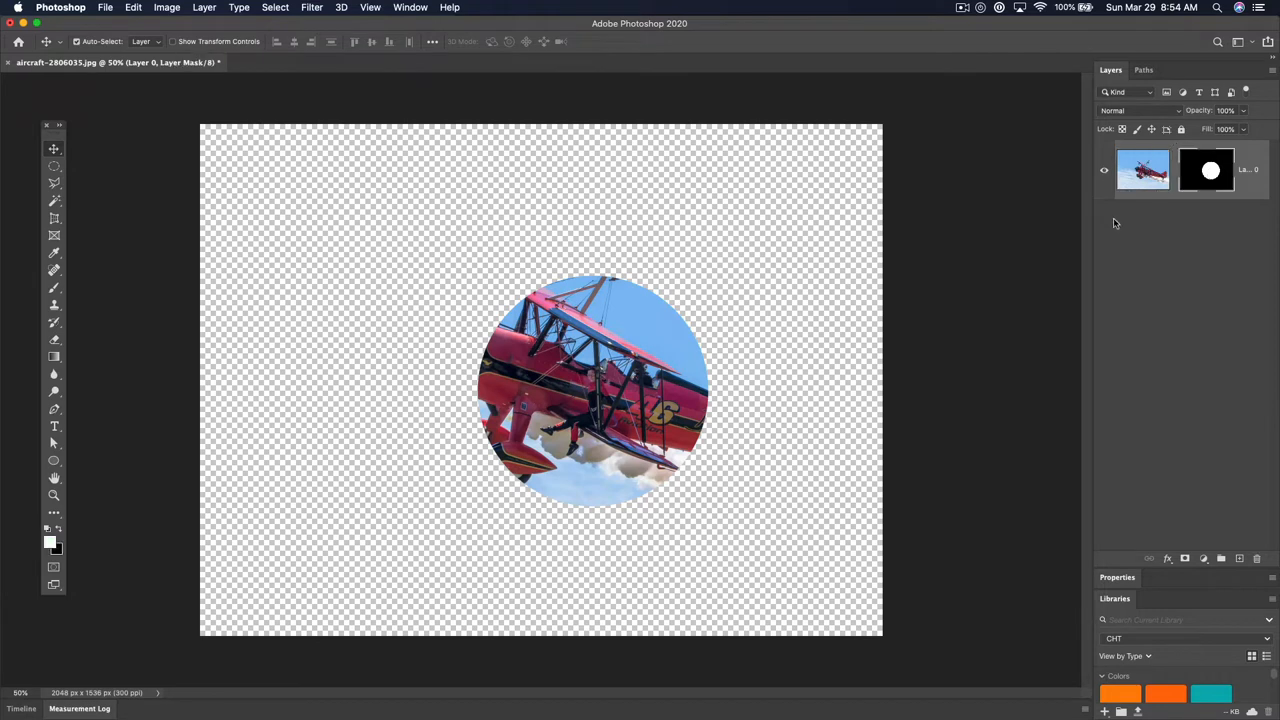
Move the circular cut-out so it sits over the plane's nose and propeller
drag(596, 390, 490, 370)
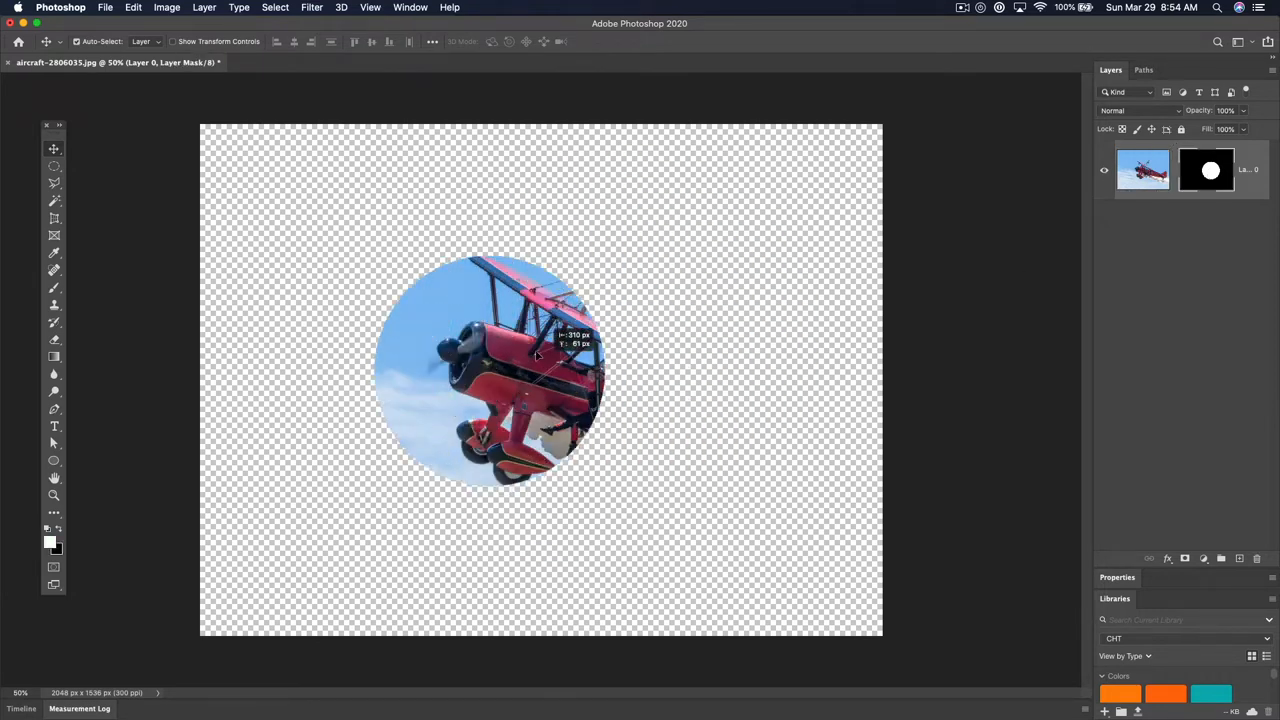
drag(536, 356, 572, 392)
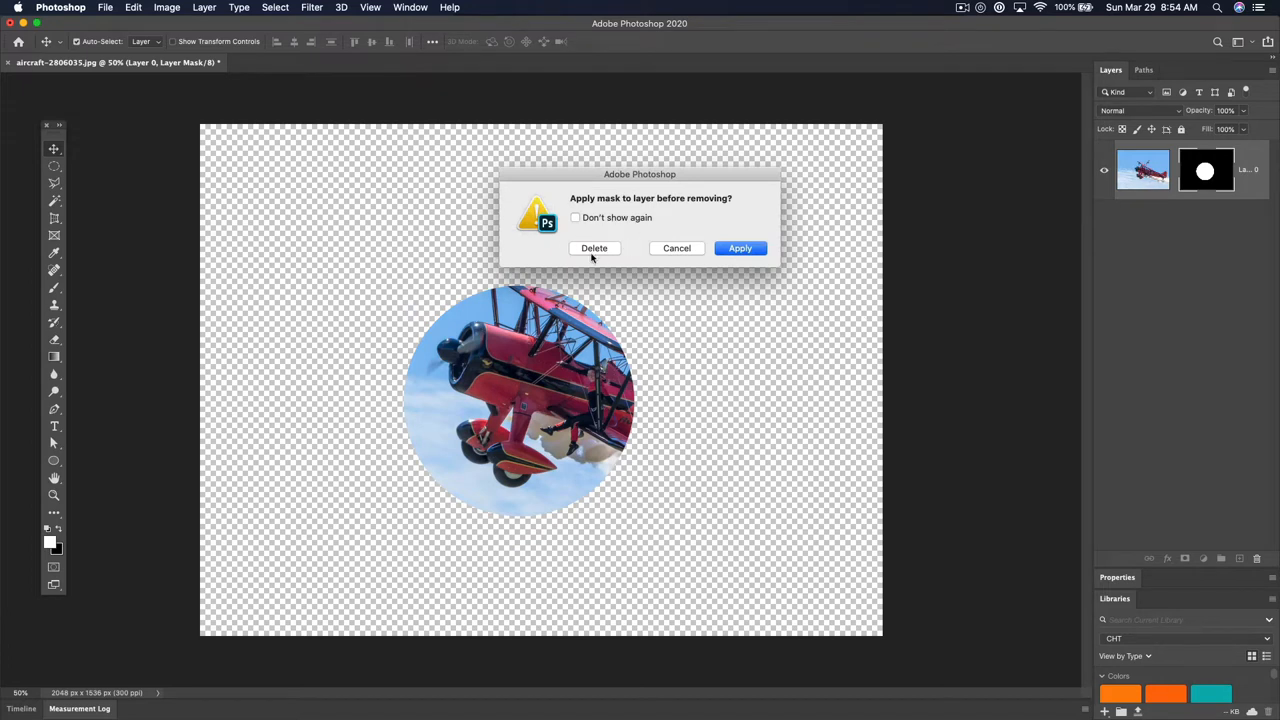
Delete the layer mask without applying it, restoring the full photo
click(594, 248)
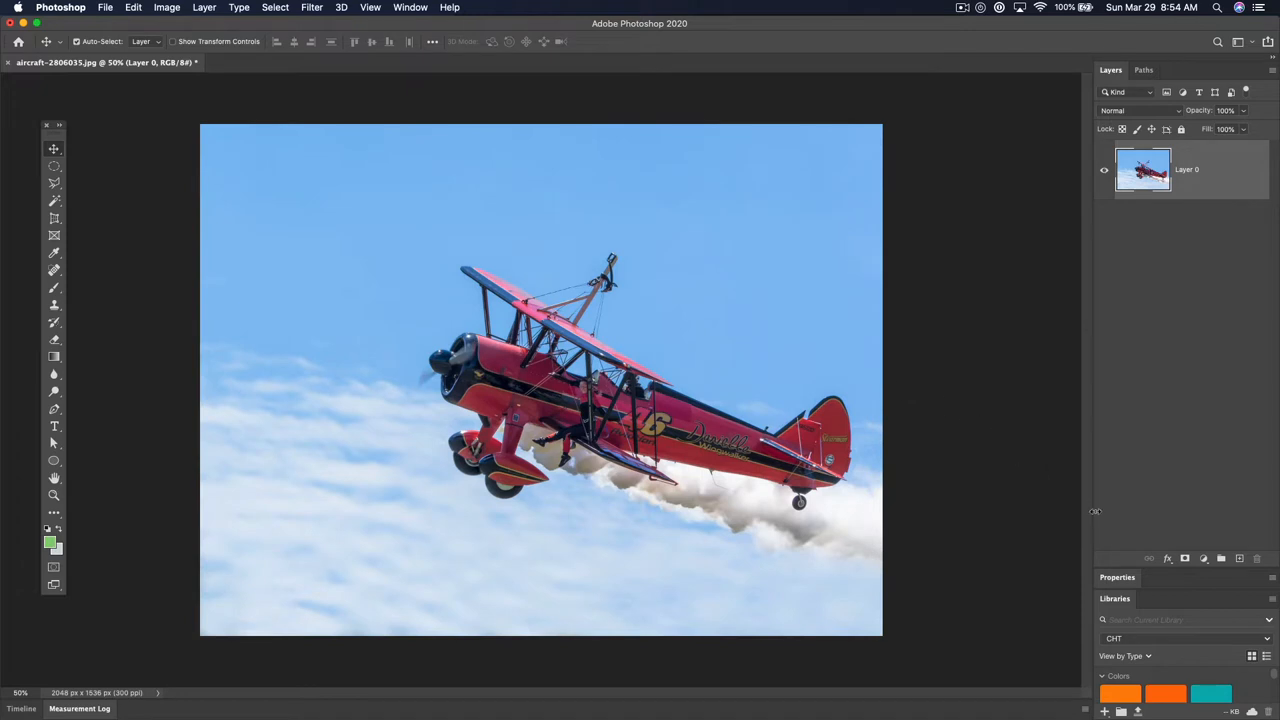
mouse_move(700, 340)
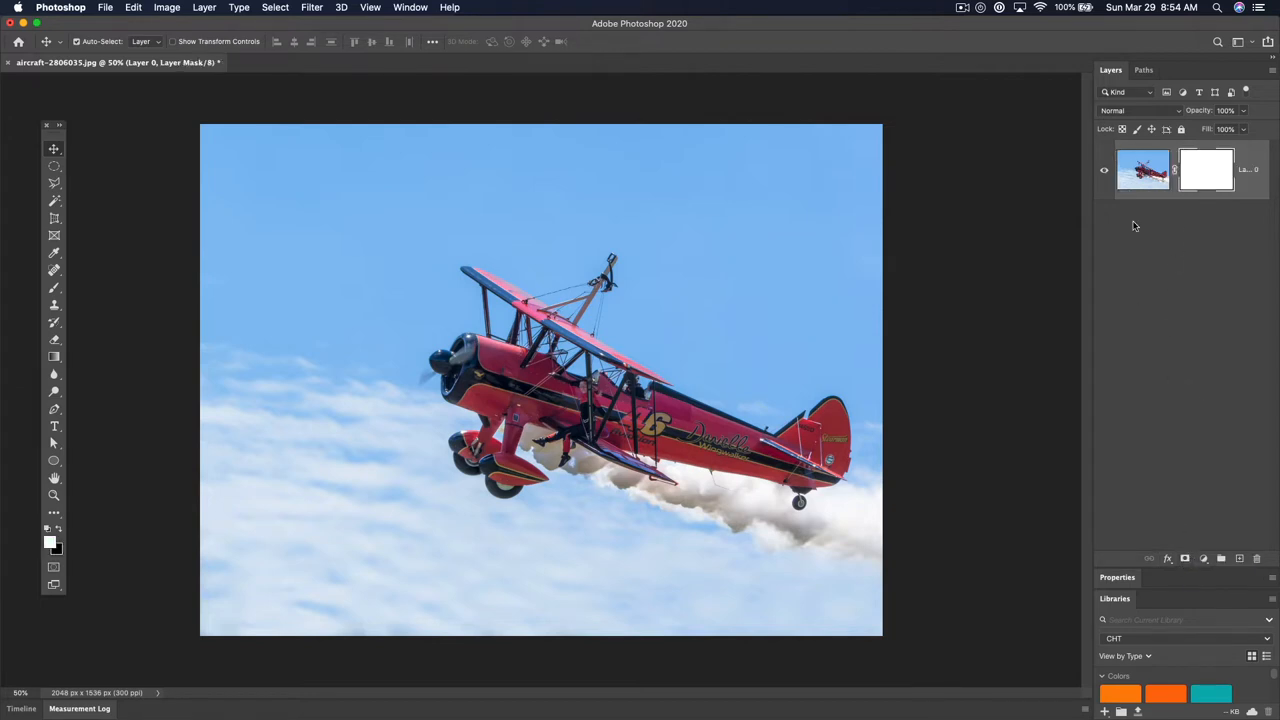
mouse_move(620, 308)
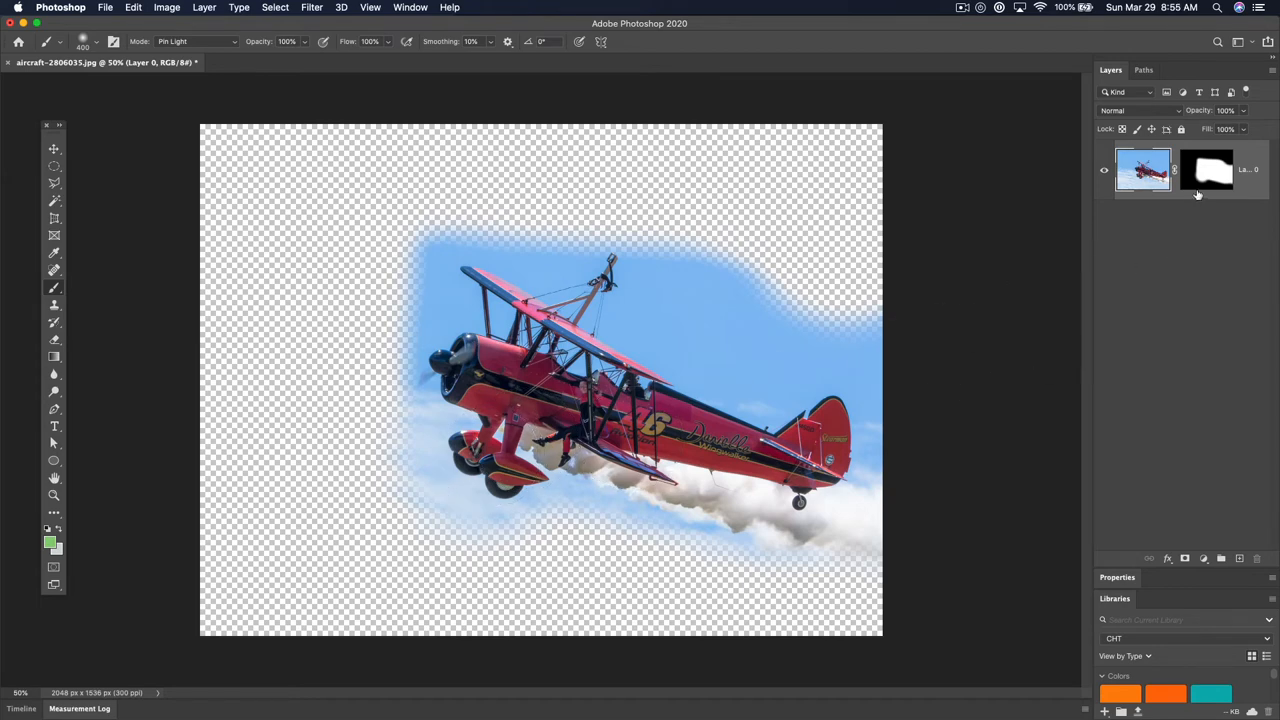
View the mask alone, fill the elliptical selection with black and deselect
click(1206, 168)
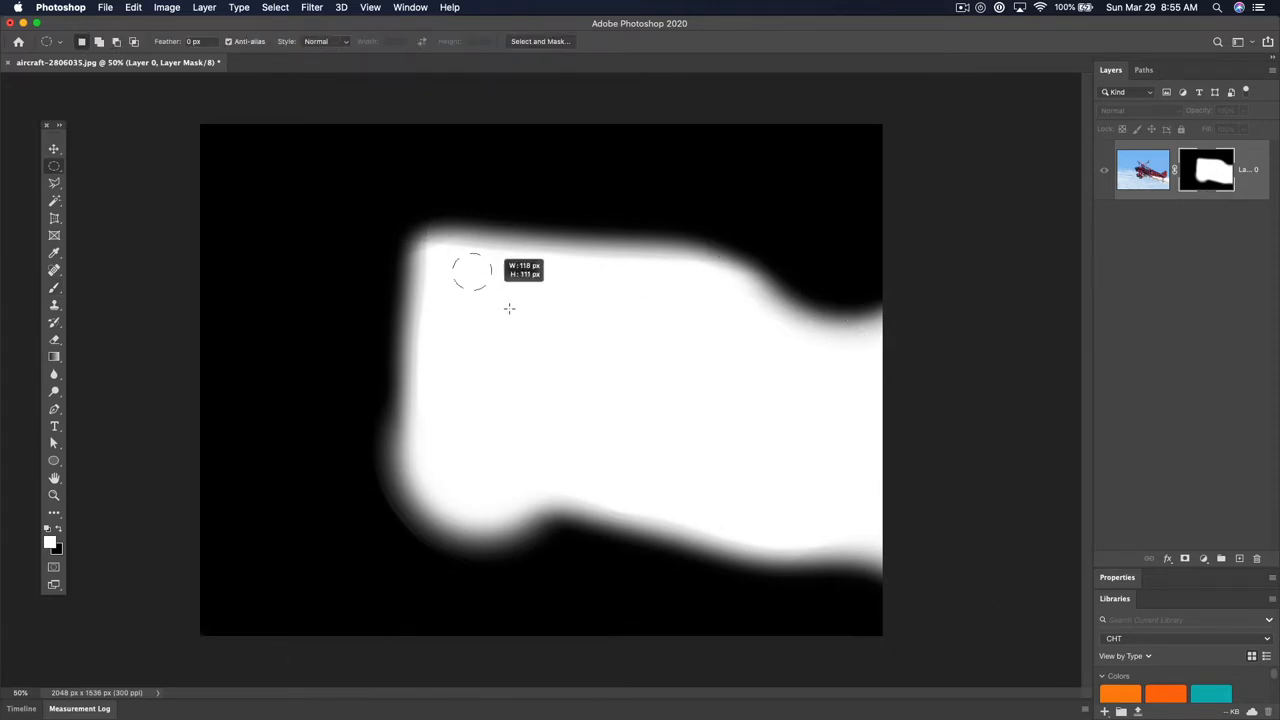
key(b)
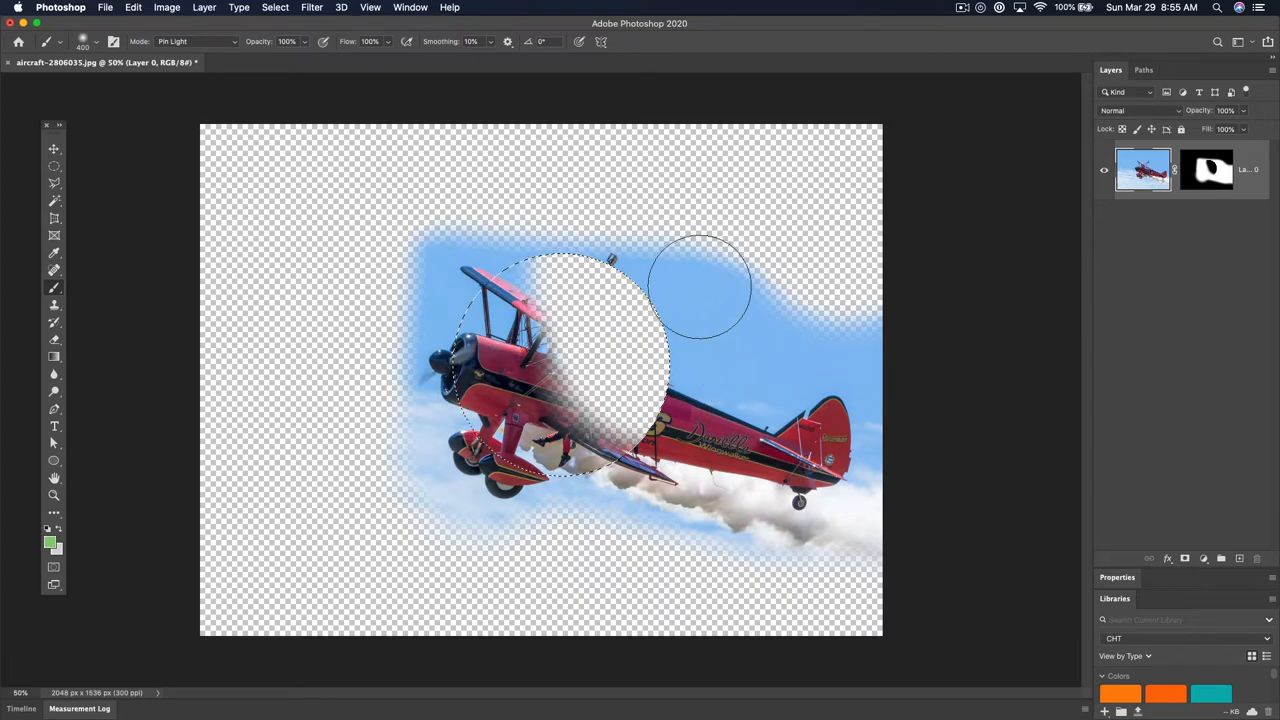
key(cmd+d)
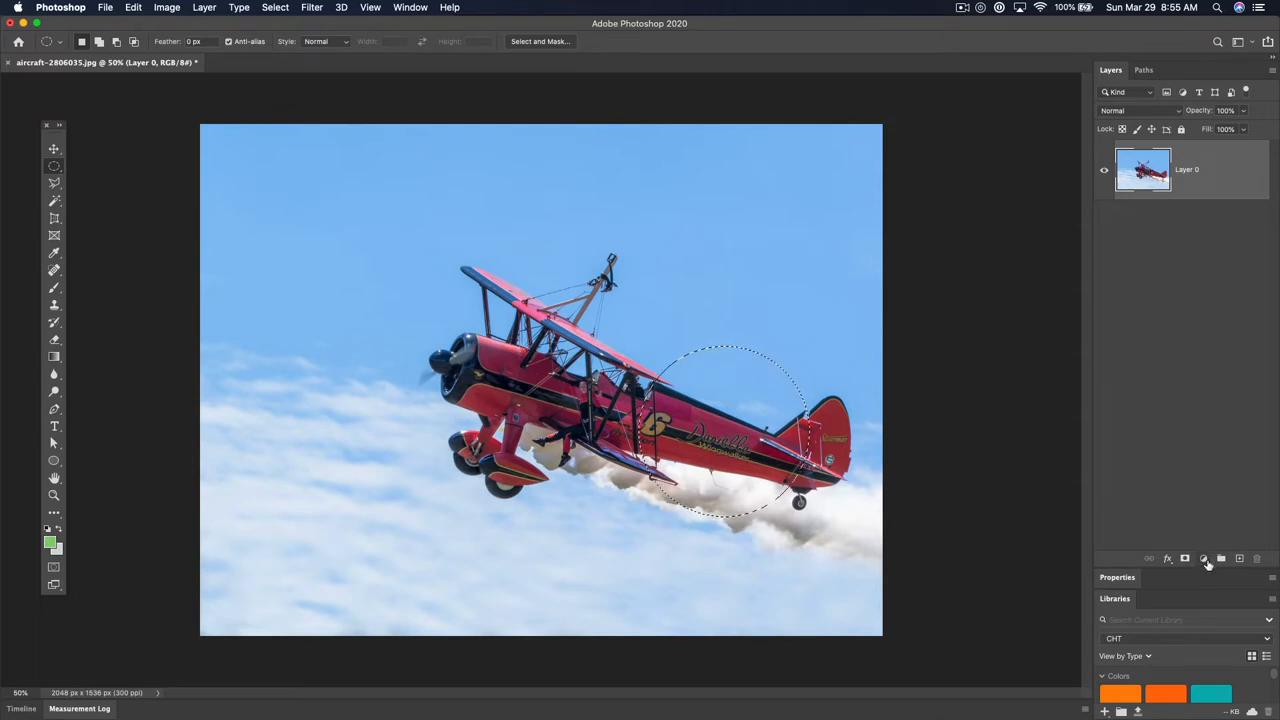
mouse_move(1204, 558)
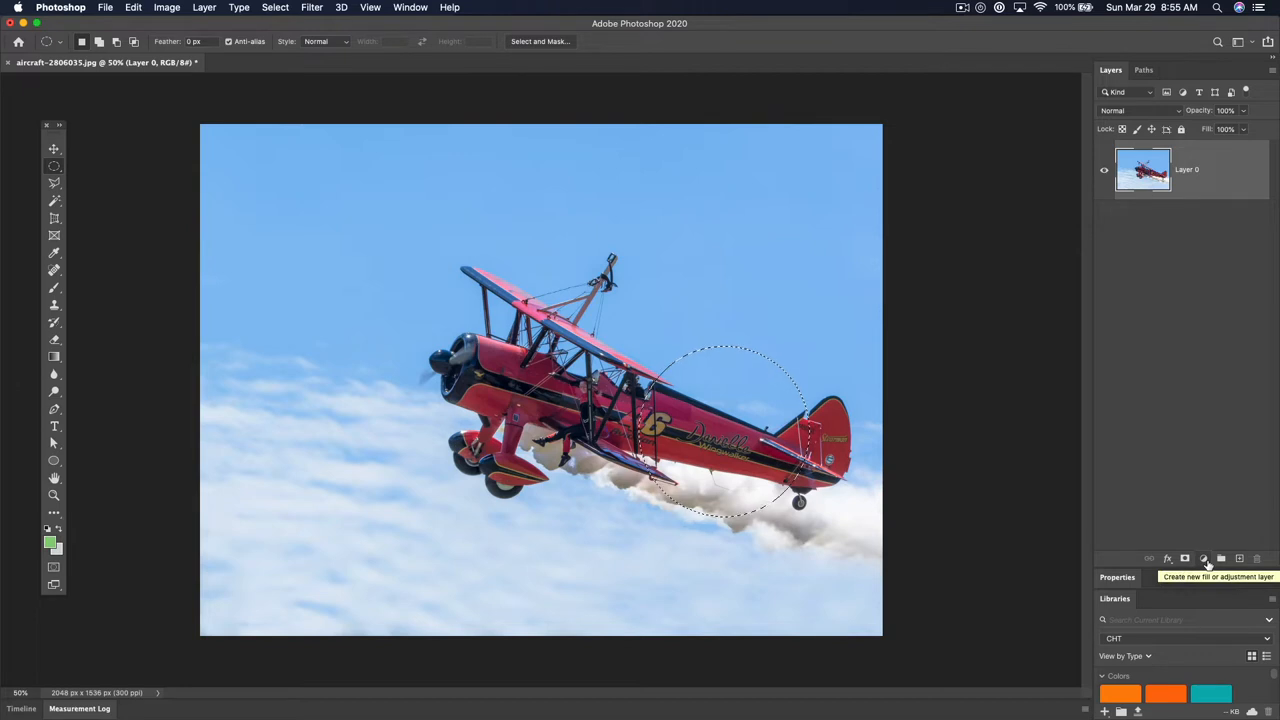
Add a Hue/Saturation adjustment layer limited to the circular tail selection
click(1204, 558)
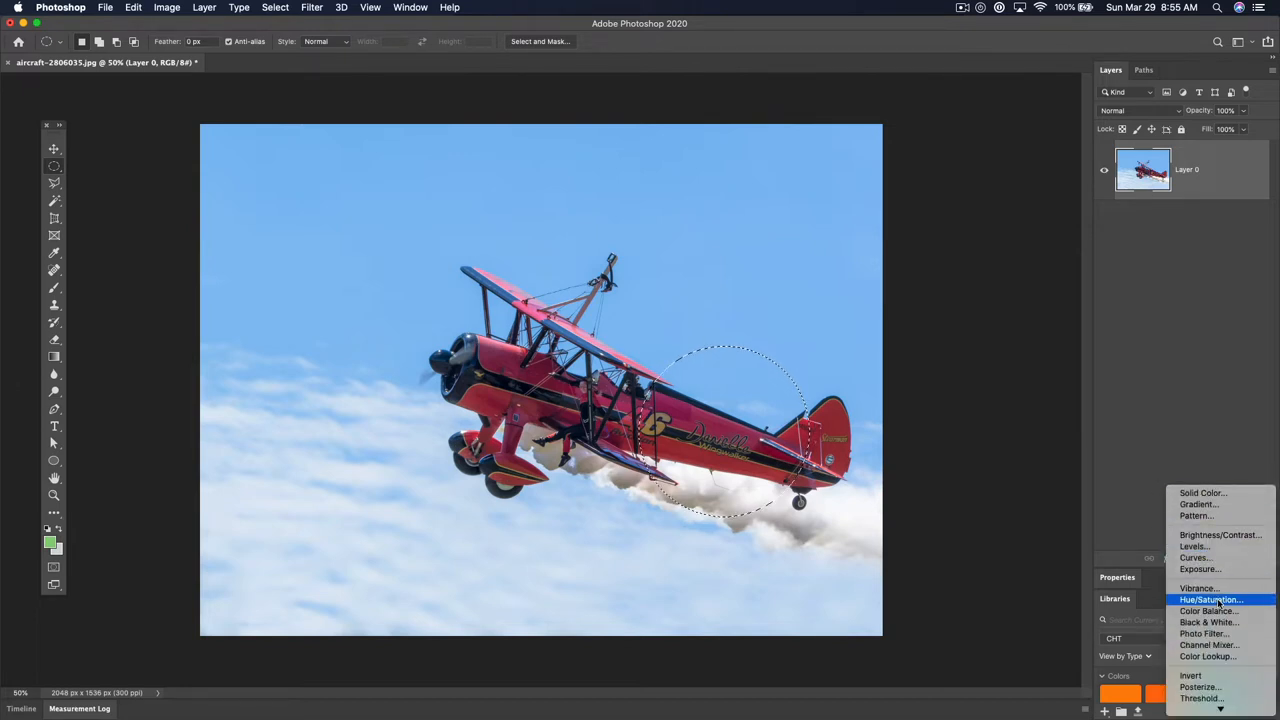
mouse_move(1208, 612)
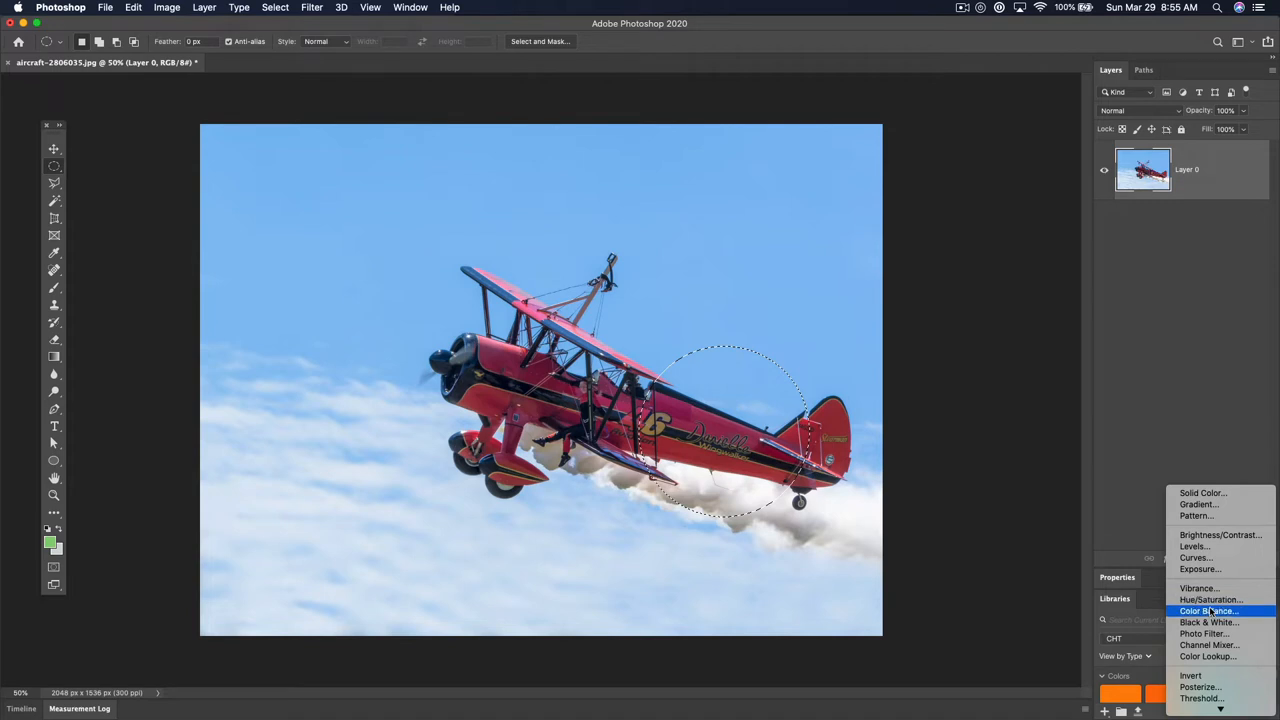
mouse_move(1210, 600)
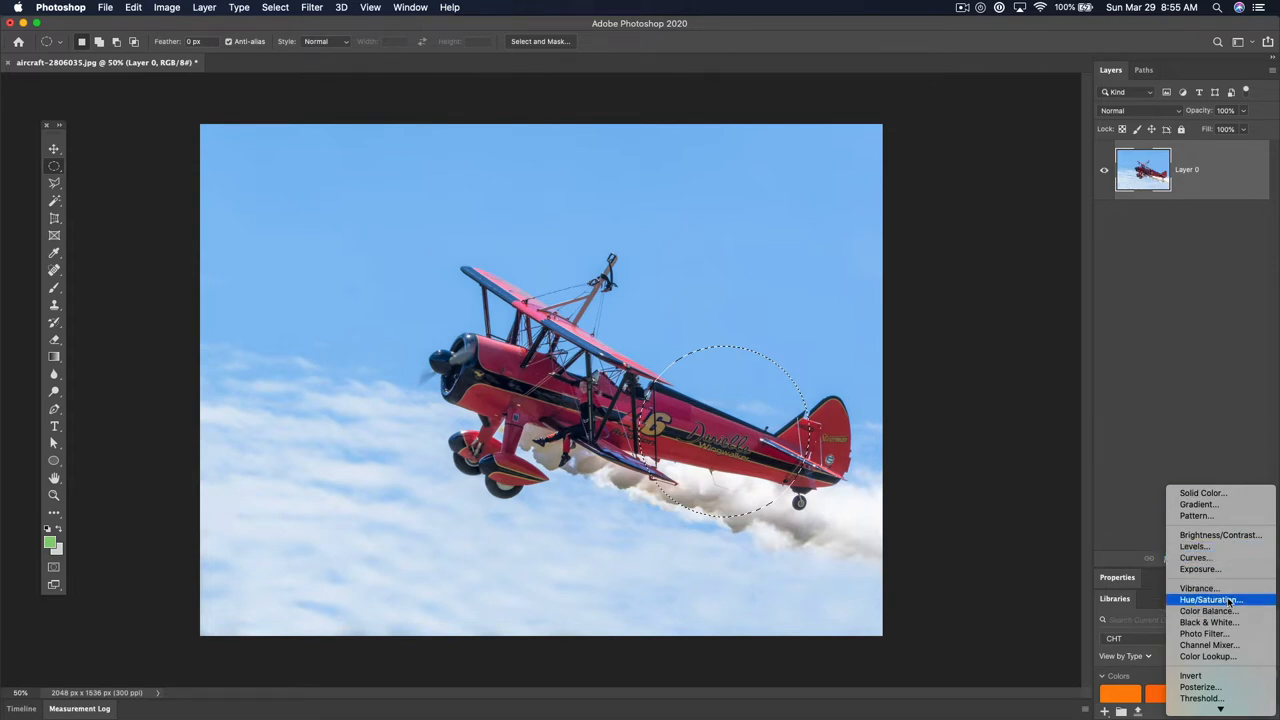
click(1210, 600)
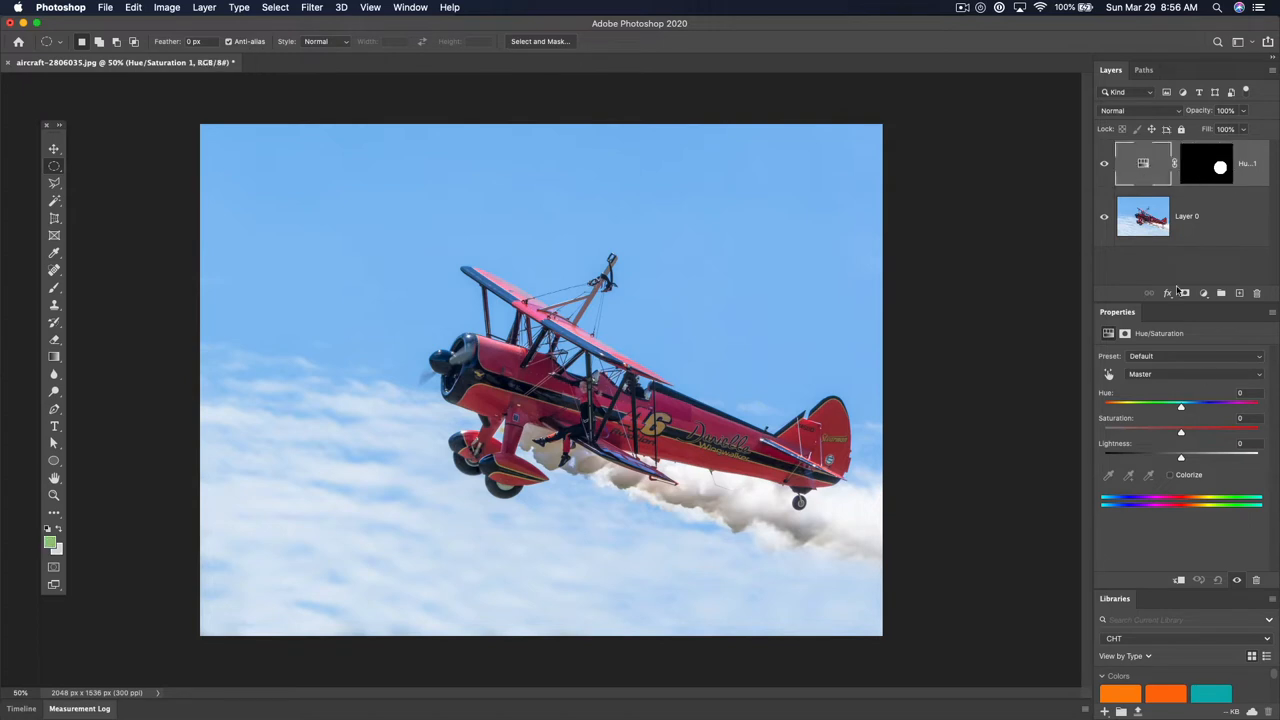
Shift the Hue and raise the Saturation inside the adjustment's circle
drag(1180, 404, 1226, 404)
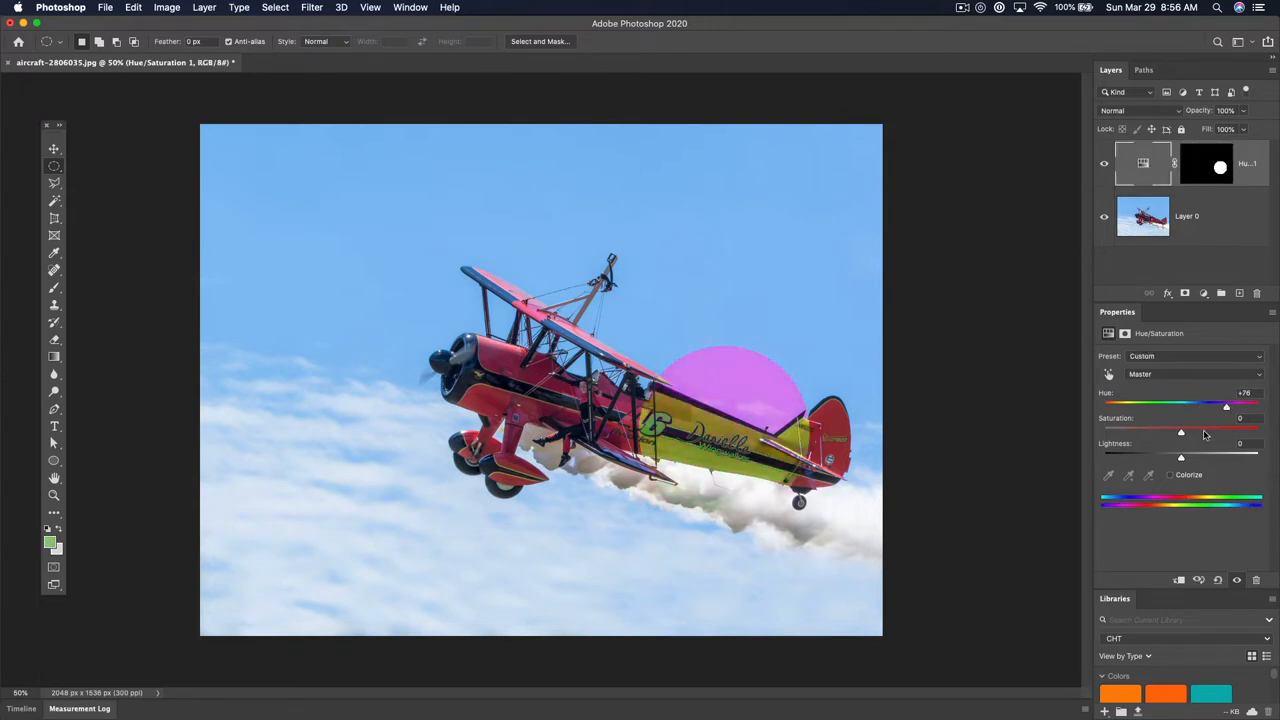
drag(1180, 428, 1206, 428)
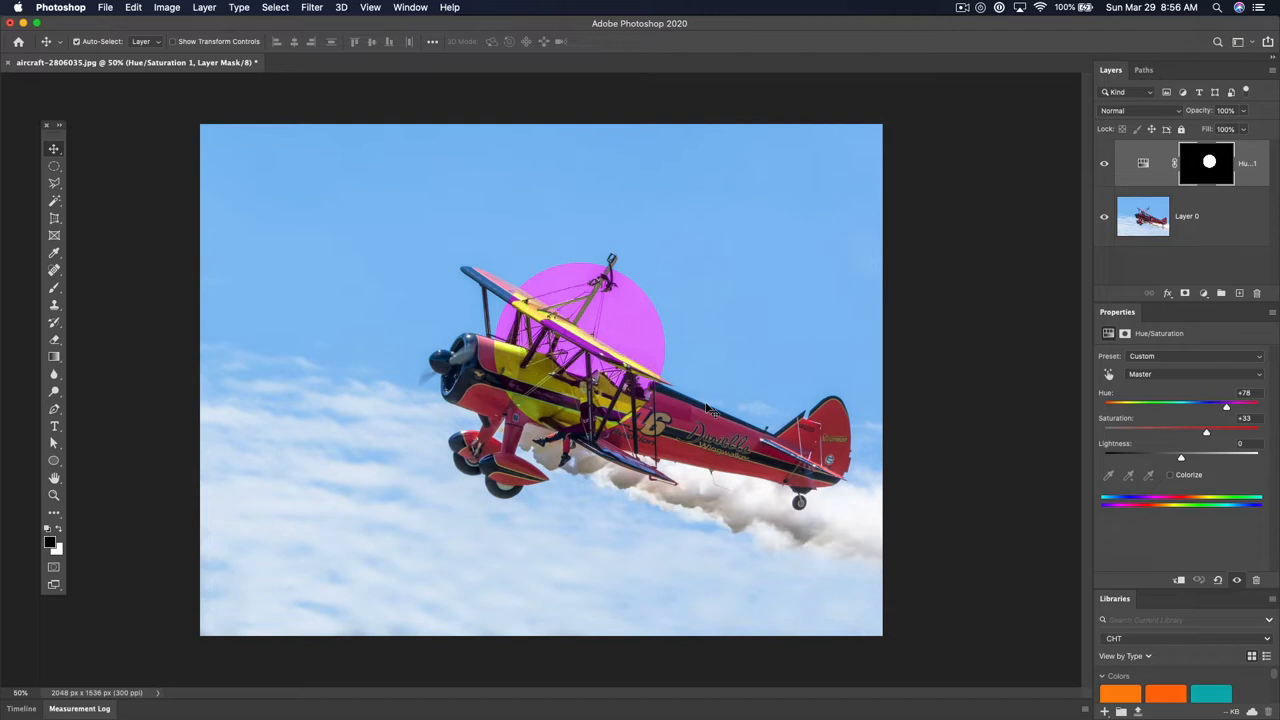
mouse_move(642, 368)
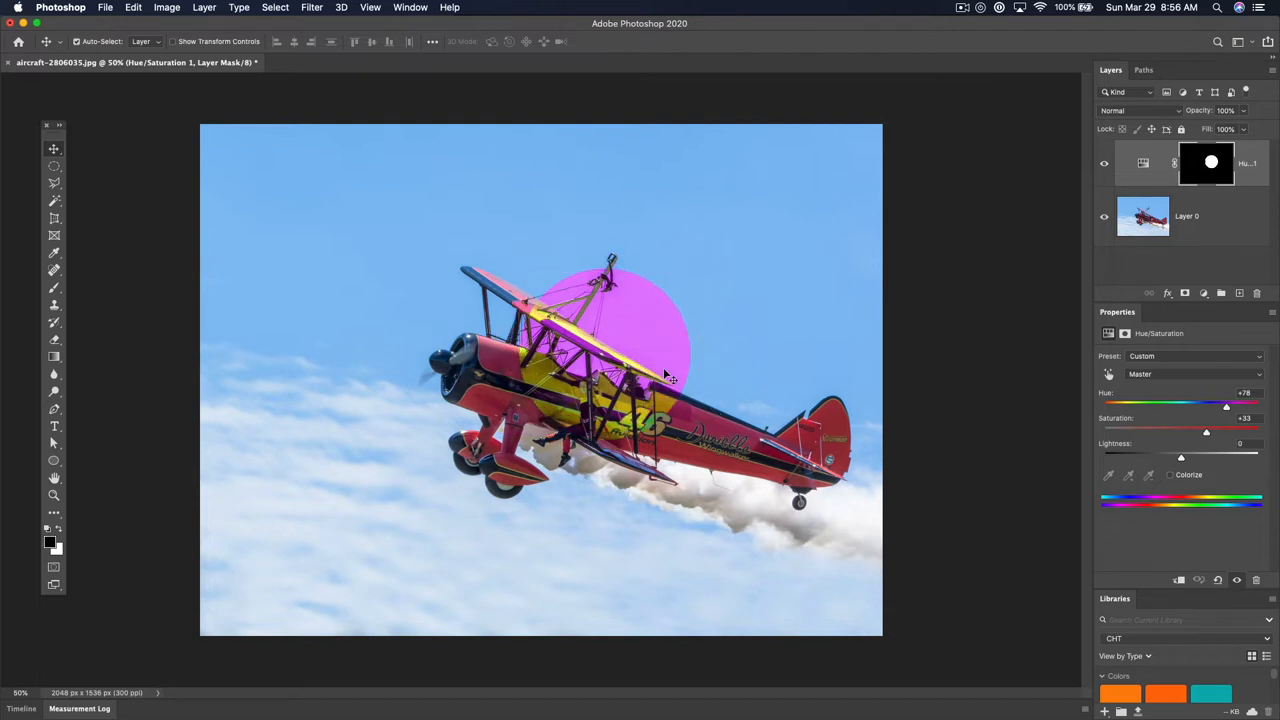
mouse_move(684, 336)
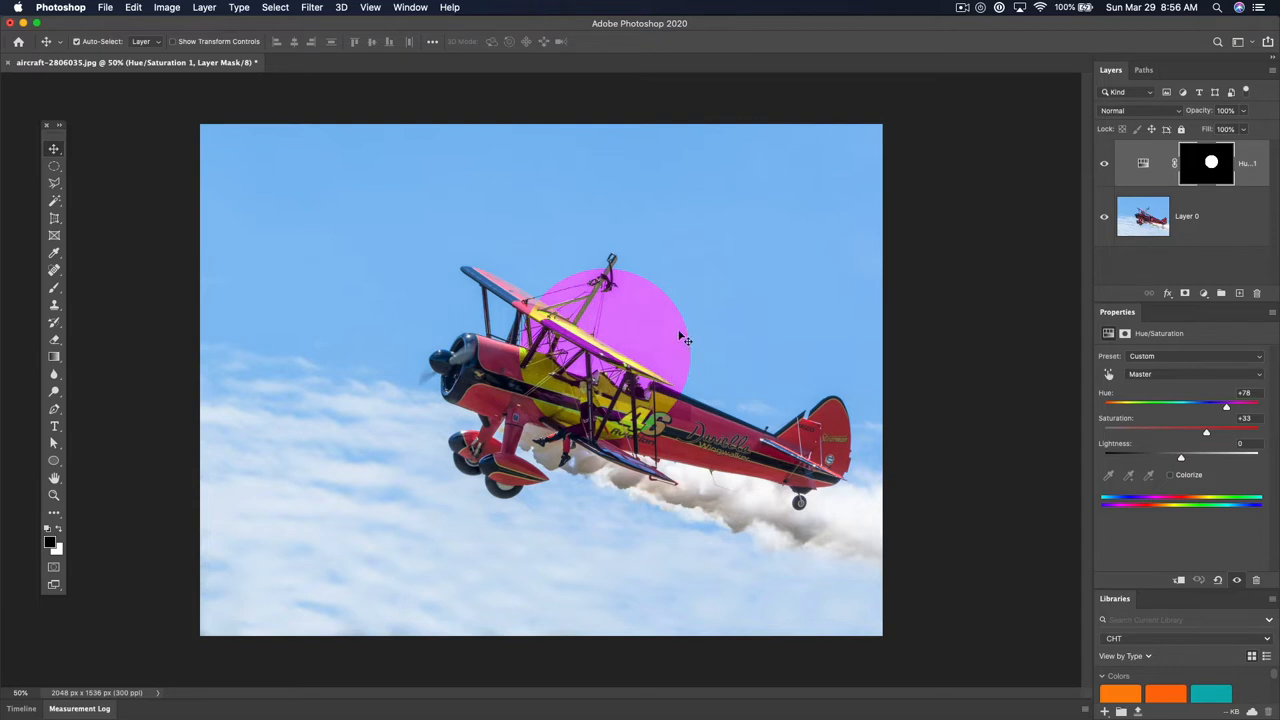
mouse_move(1190, 188)
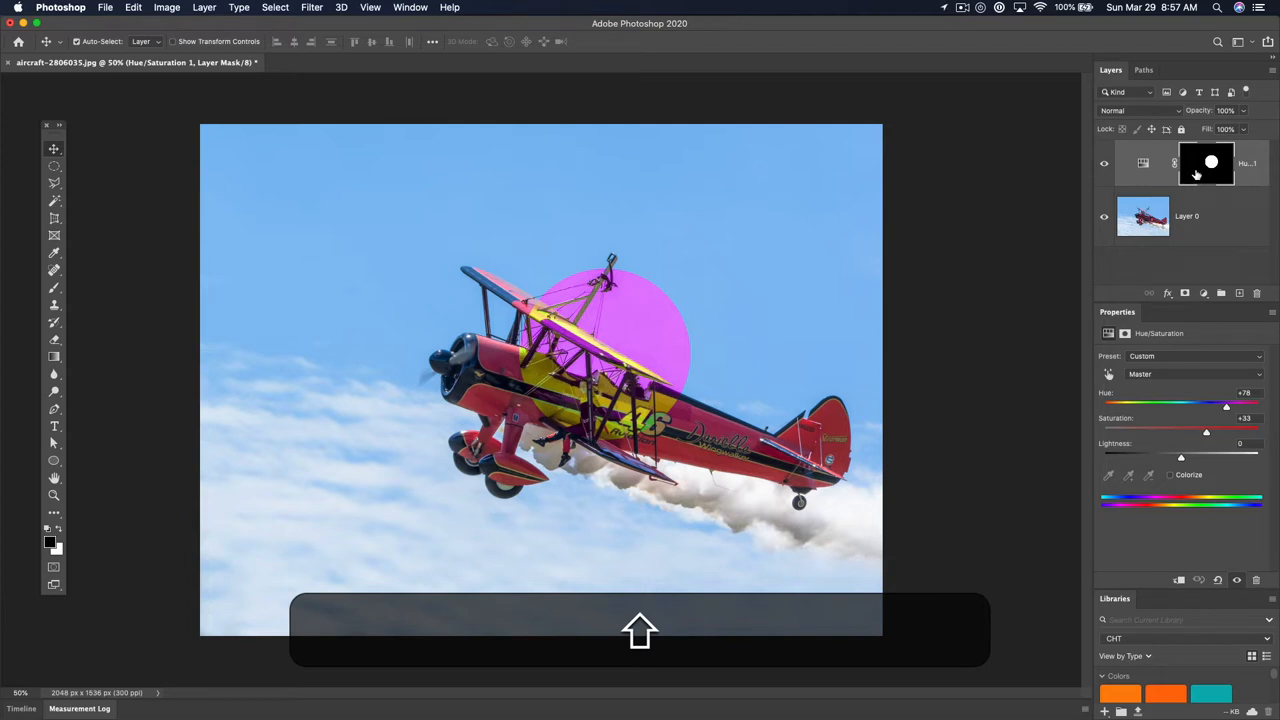
Disable then delete the adjustment's mask so the hue shift covers the whole image
click(1206, 164)
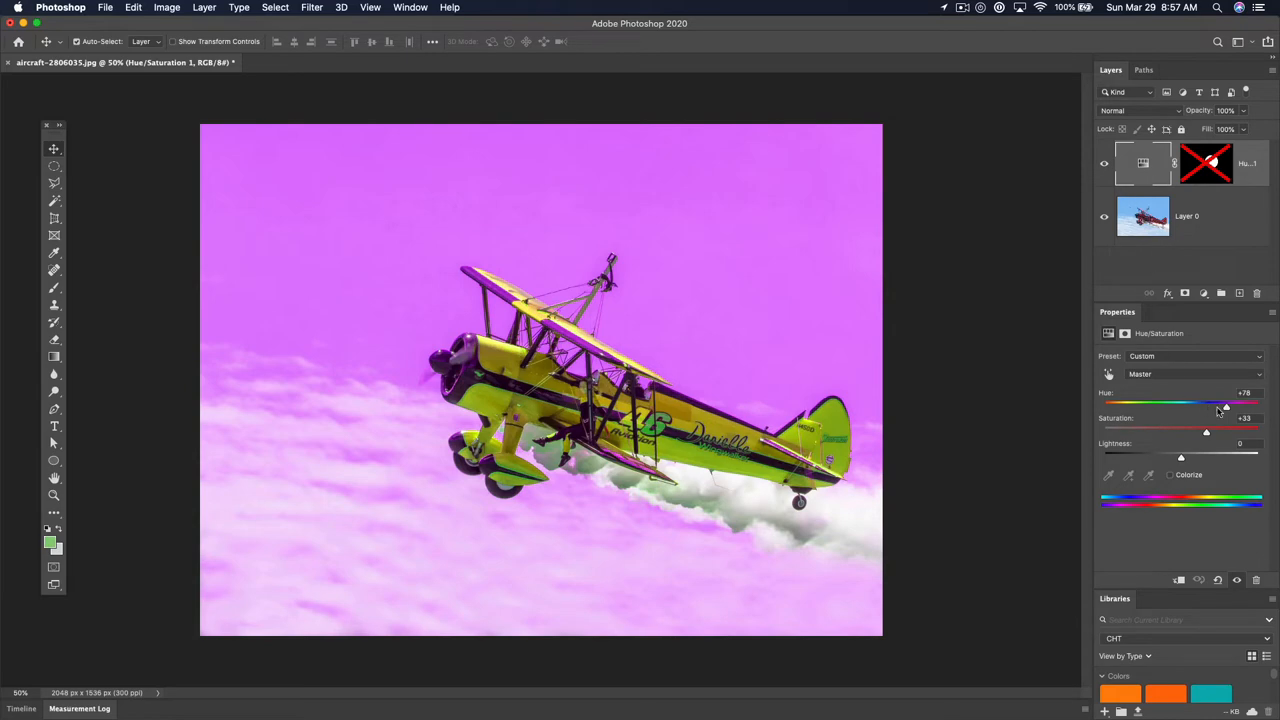
drag(1226, 404, 1204, 404)
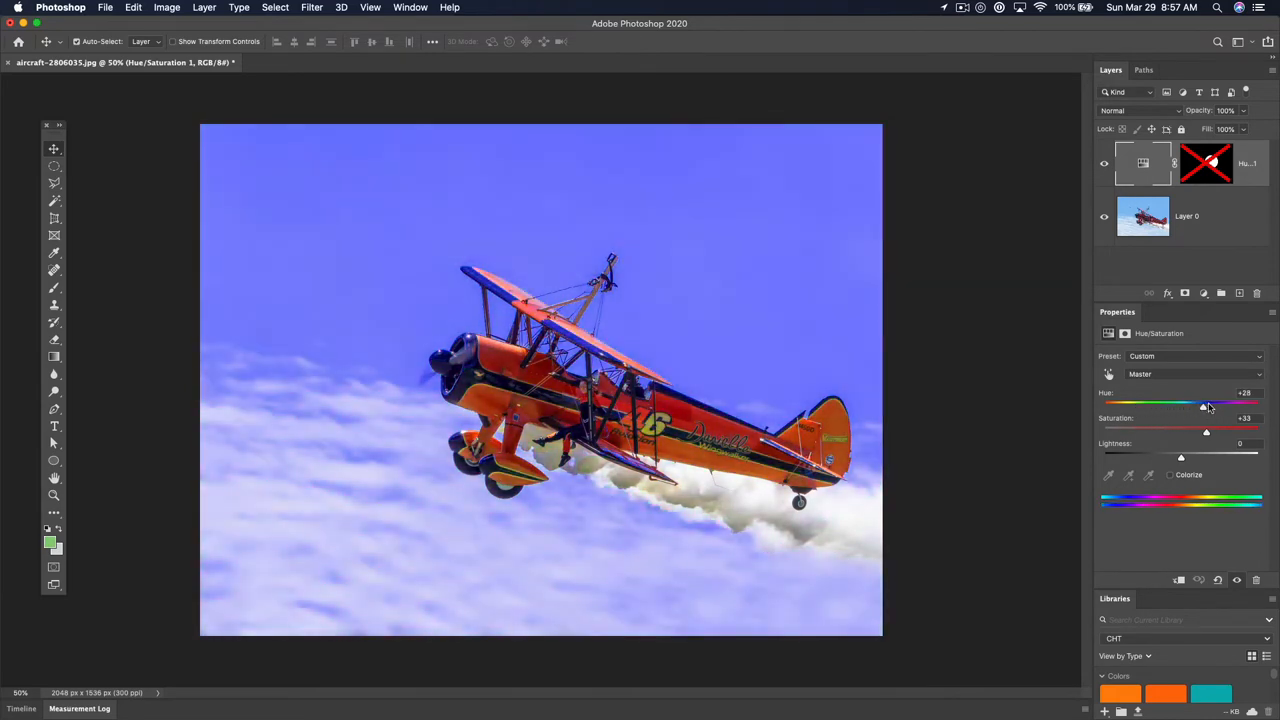
drag(1204, 404, 1152, 404)
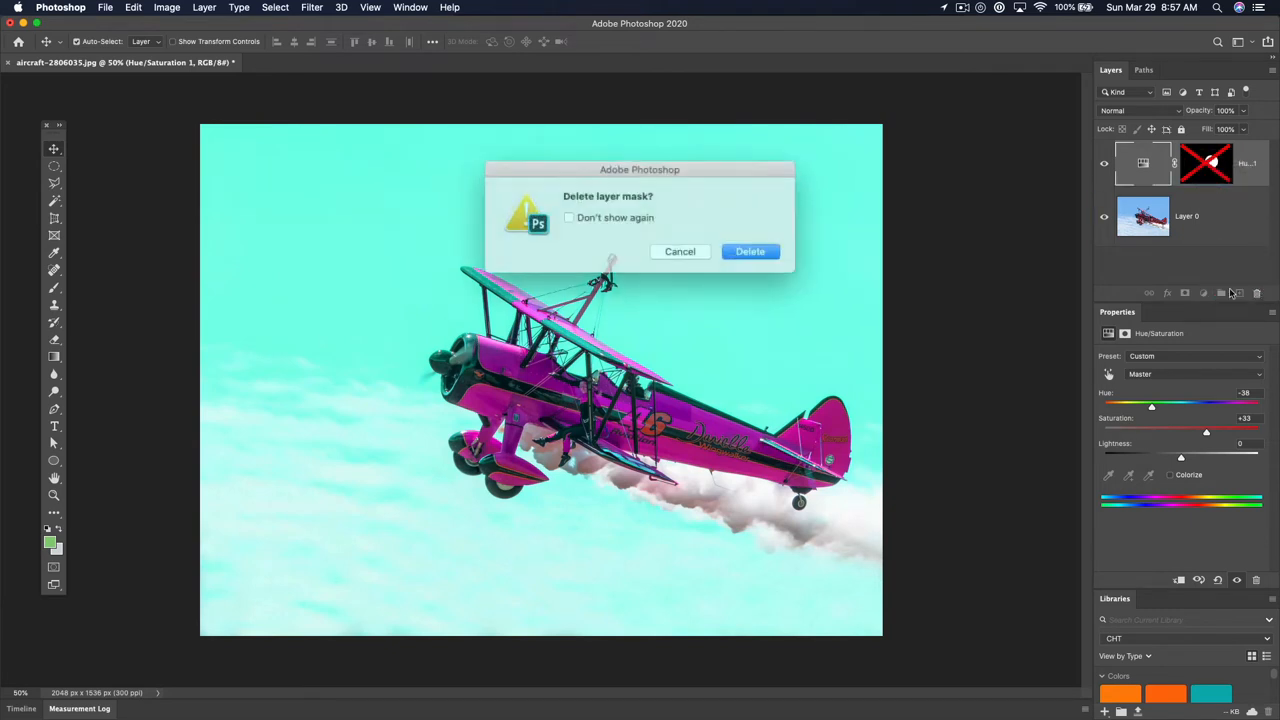
click(750, 252)
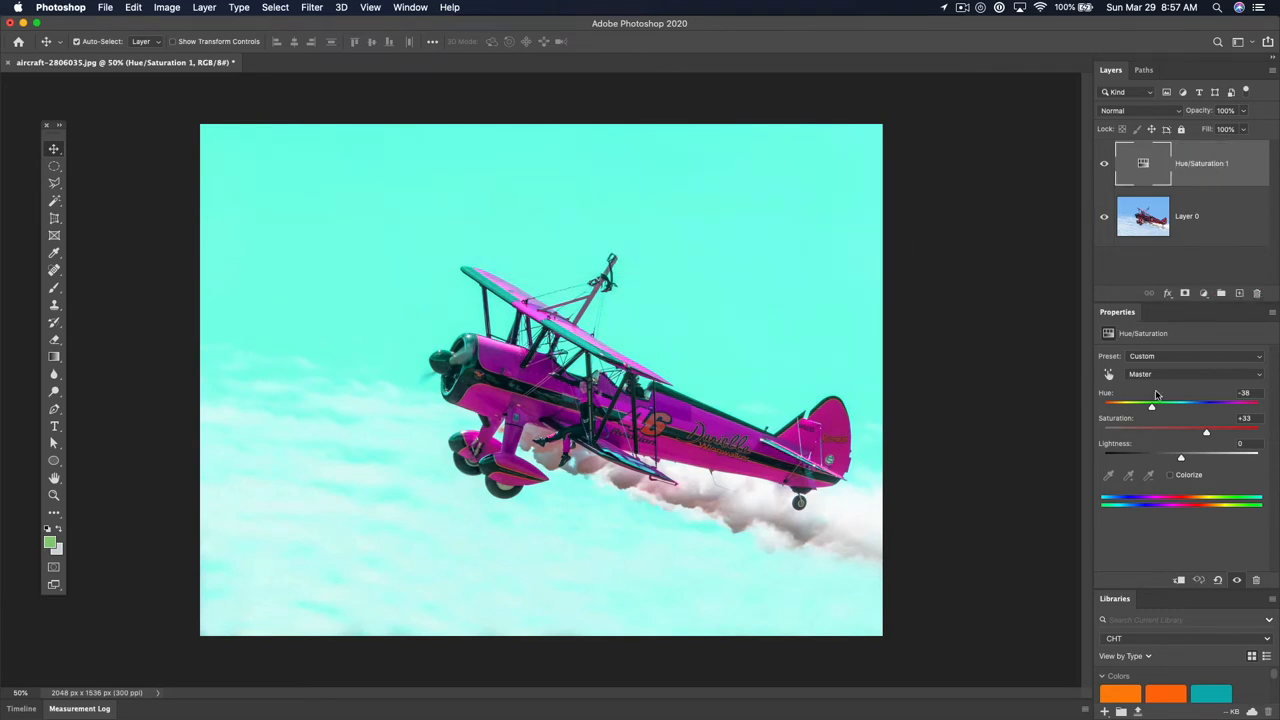
Fine-tune the Hue of the whole image toward a cyan sky and pink plane
drag(1152, 404, 1152, 404)
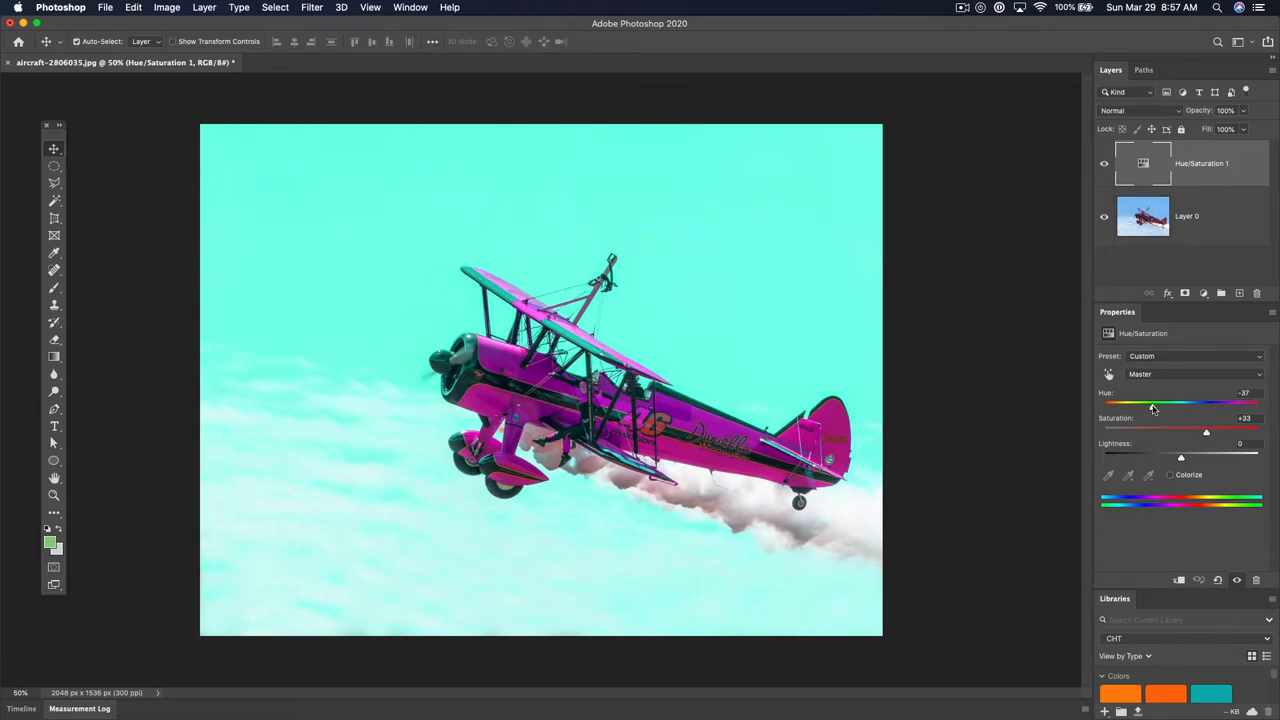
drag(1152, 404, 1162, 404)
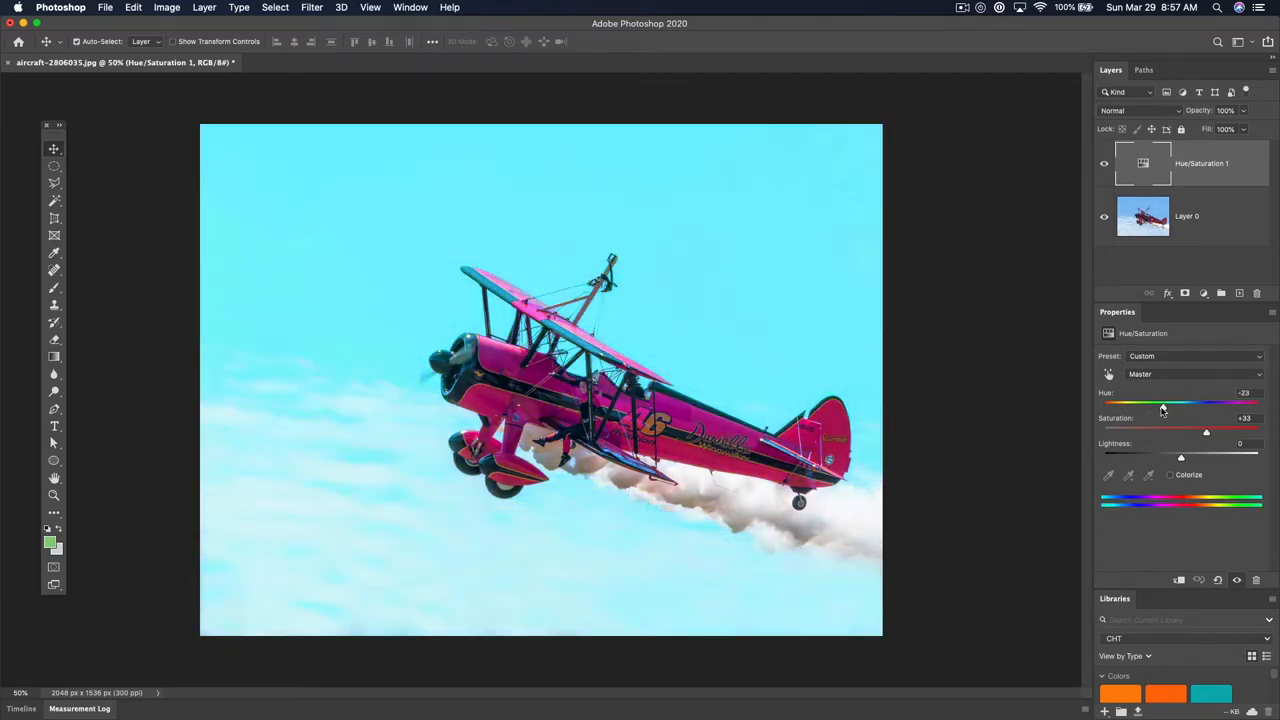
drag(1160, 404, 1216, 404)
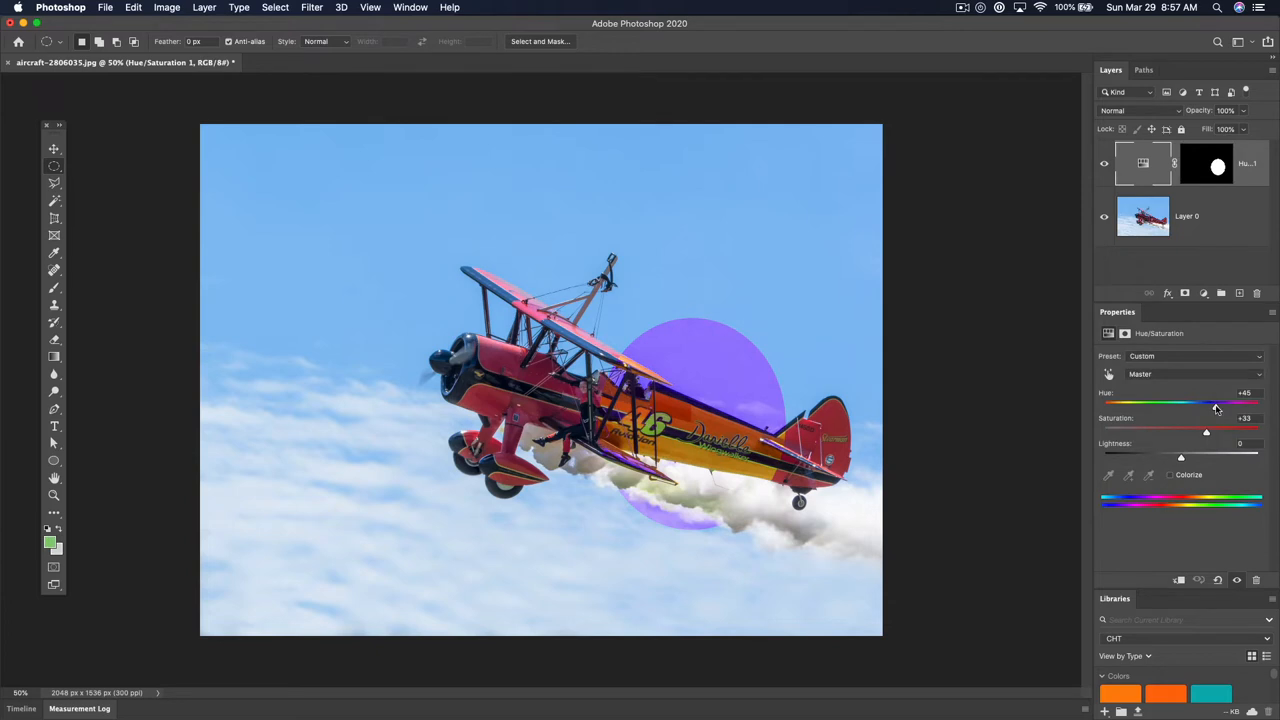
Nudge the hue to pink, then hide the Hue/Saturation adjustment layer
drag(1216, 404, 1230, 404)
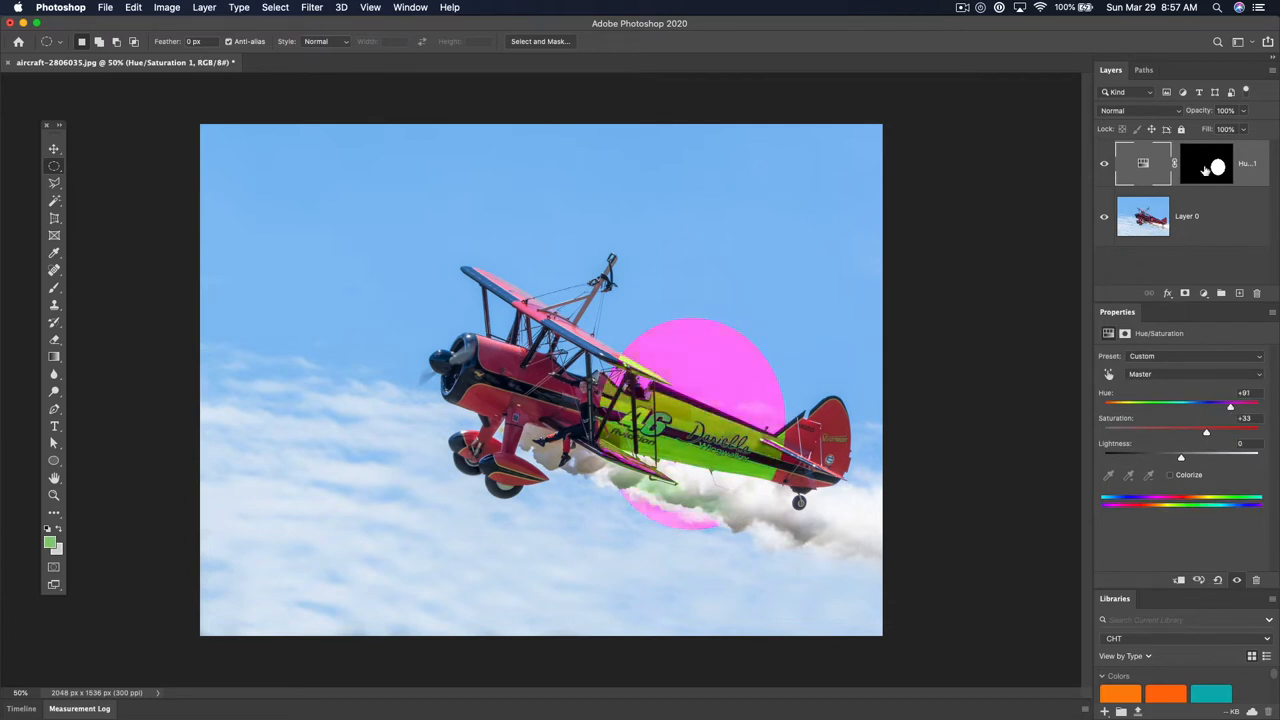
click(1218, 168)
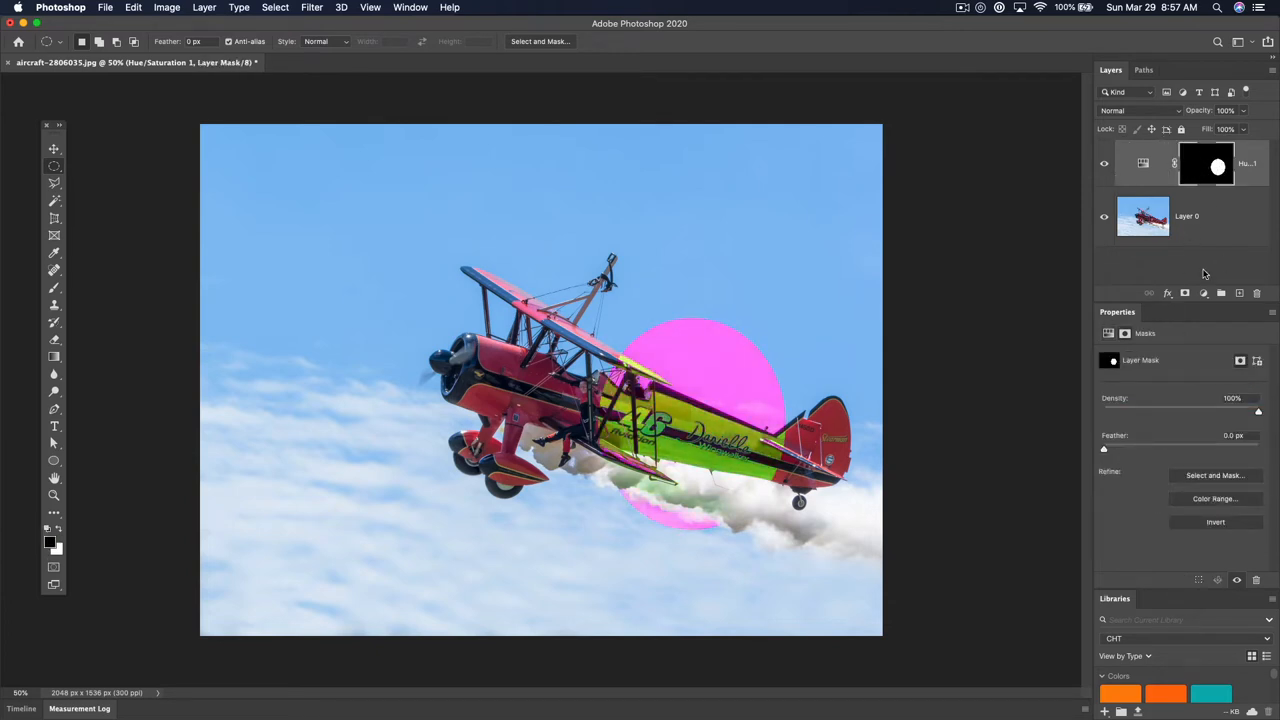
click(1204, 292)
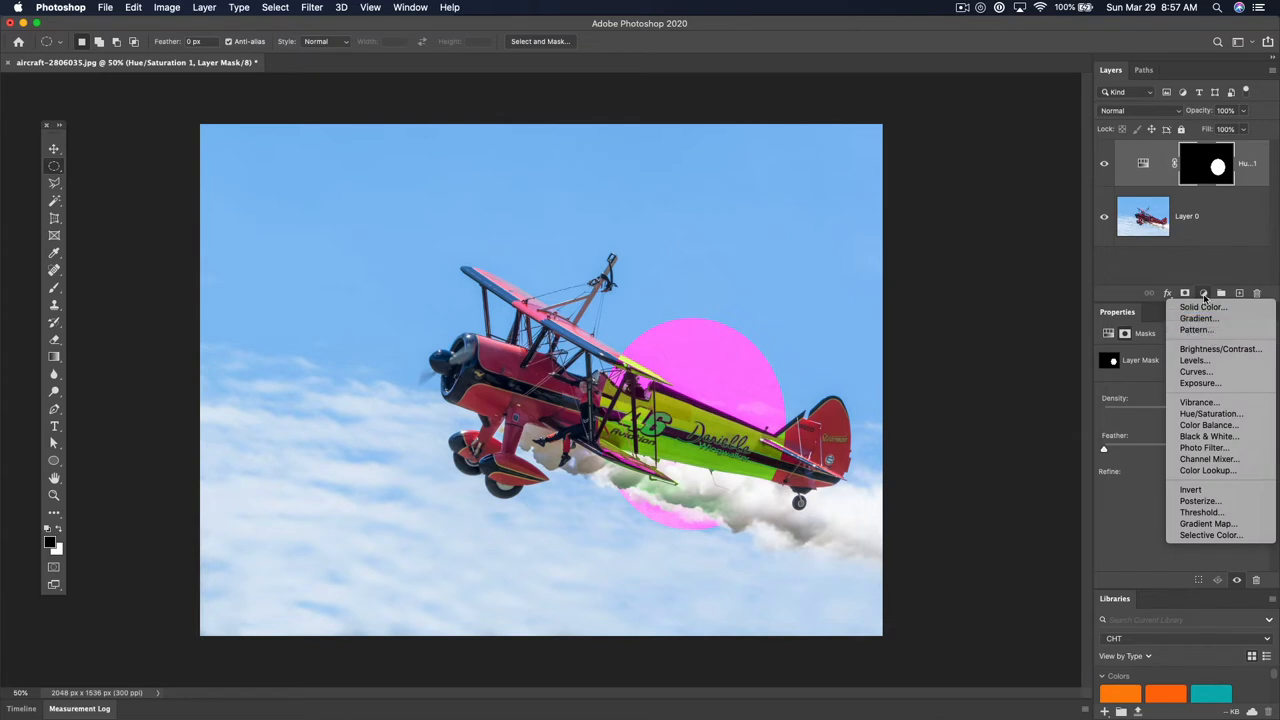
click(1216, 166)
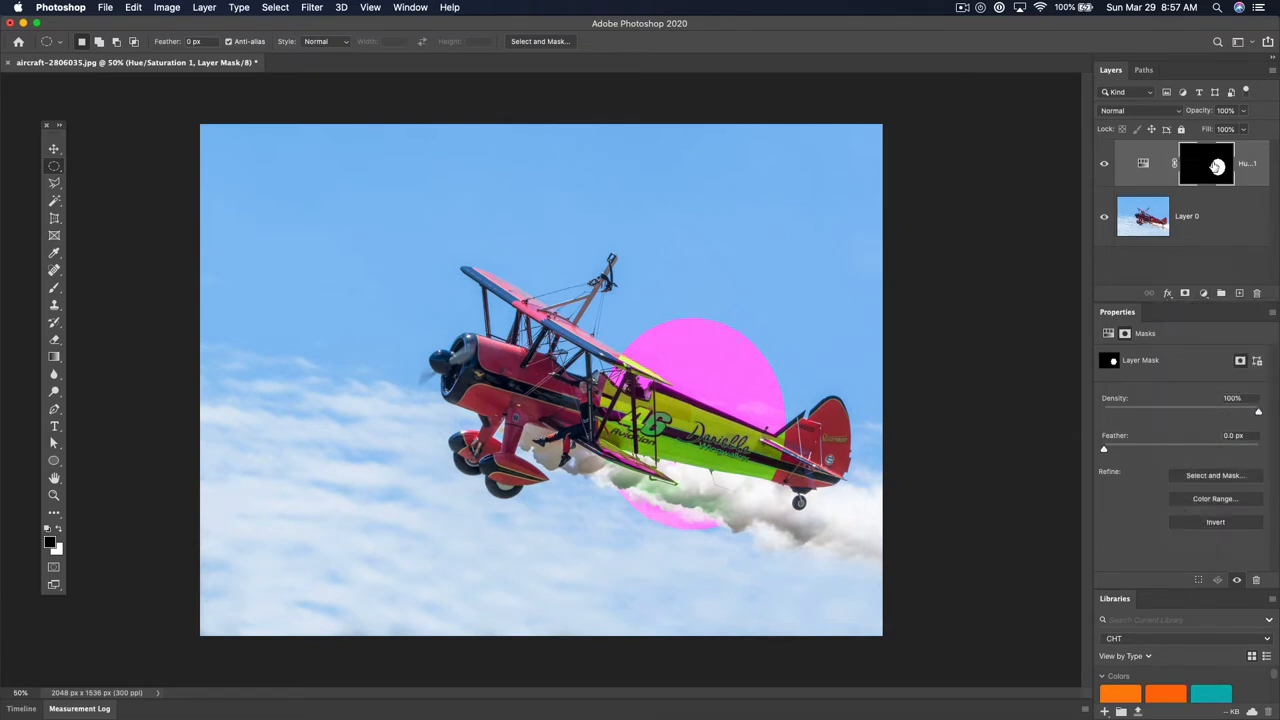
mouse_move(1216, 166)
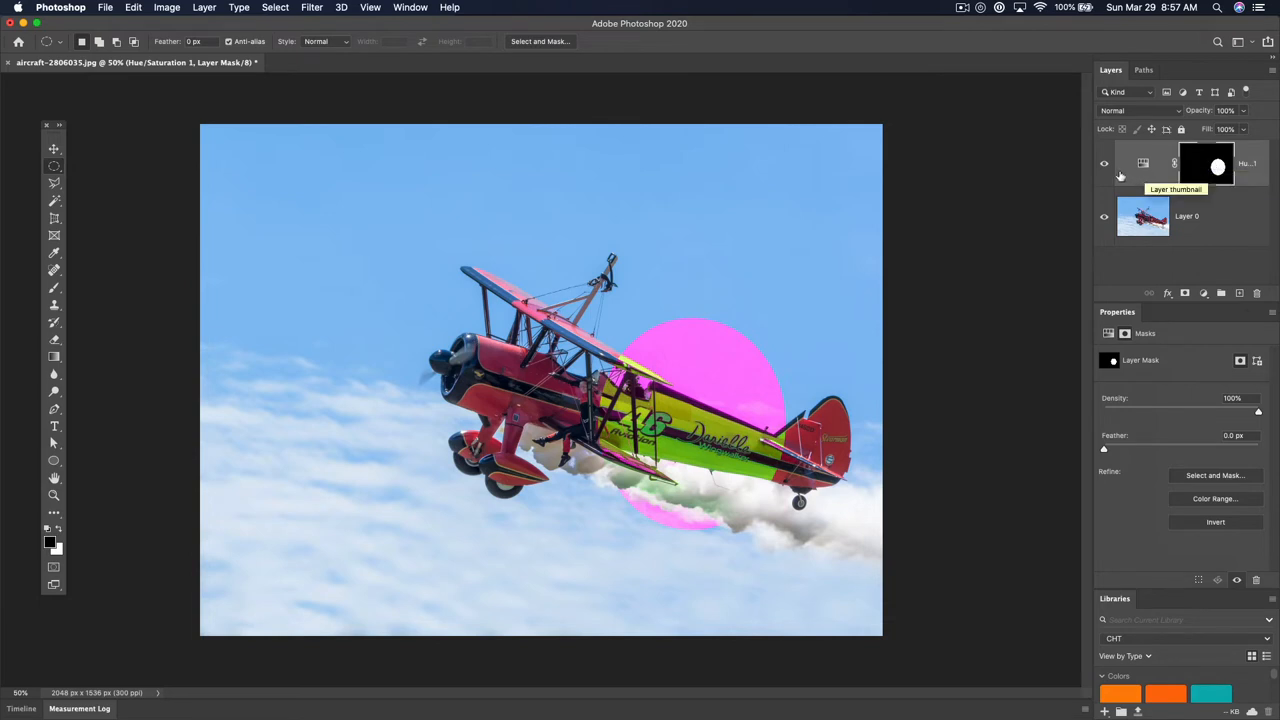
click(1104, 164)
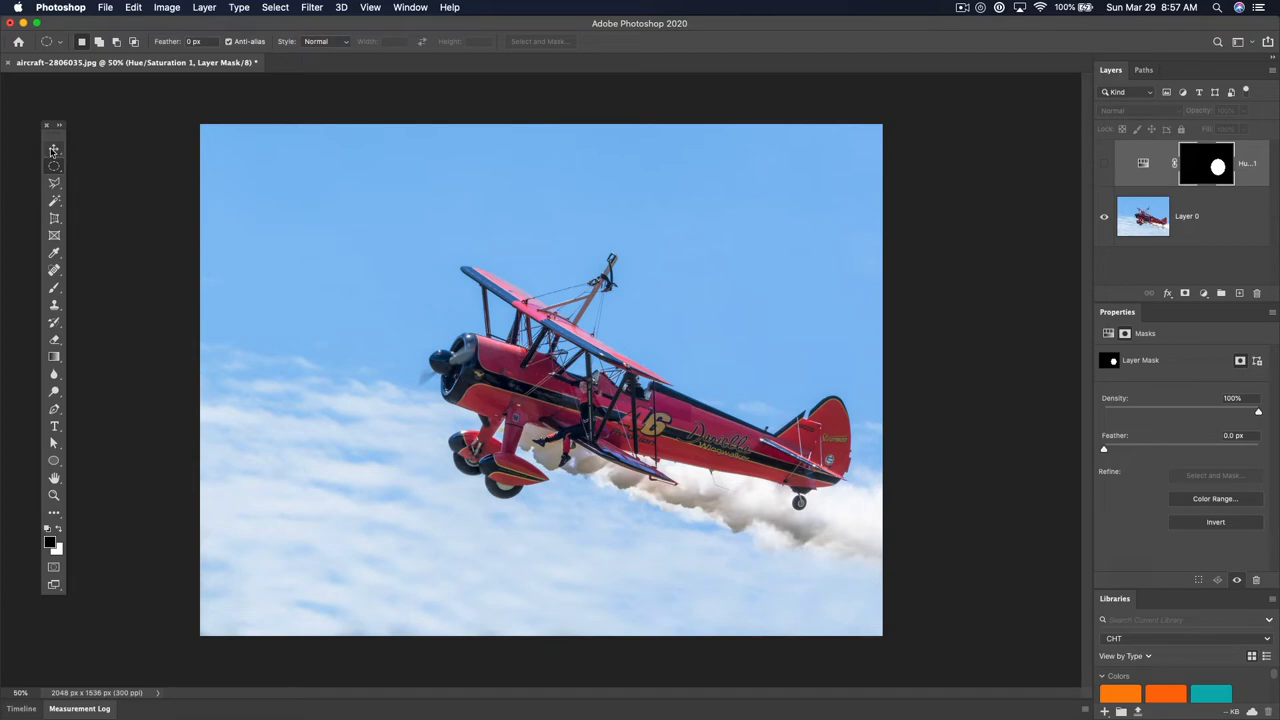
Delete the hidden Hue/Saturation adjustment layer, leaving only Layer 0
click(54, 148)
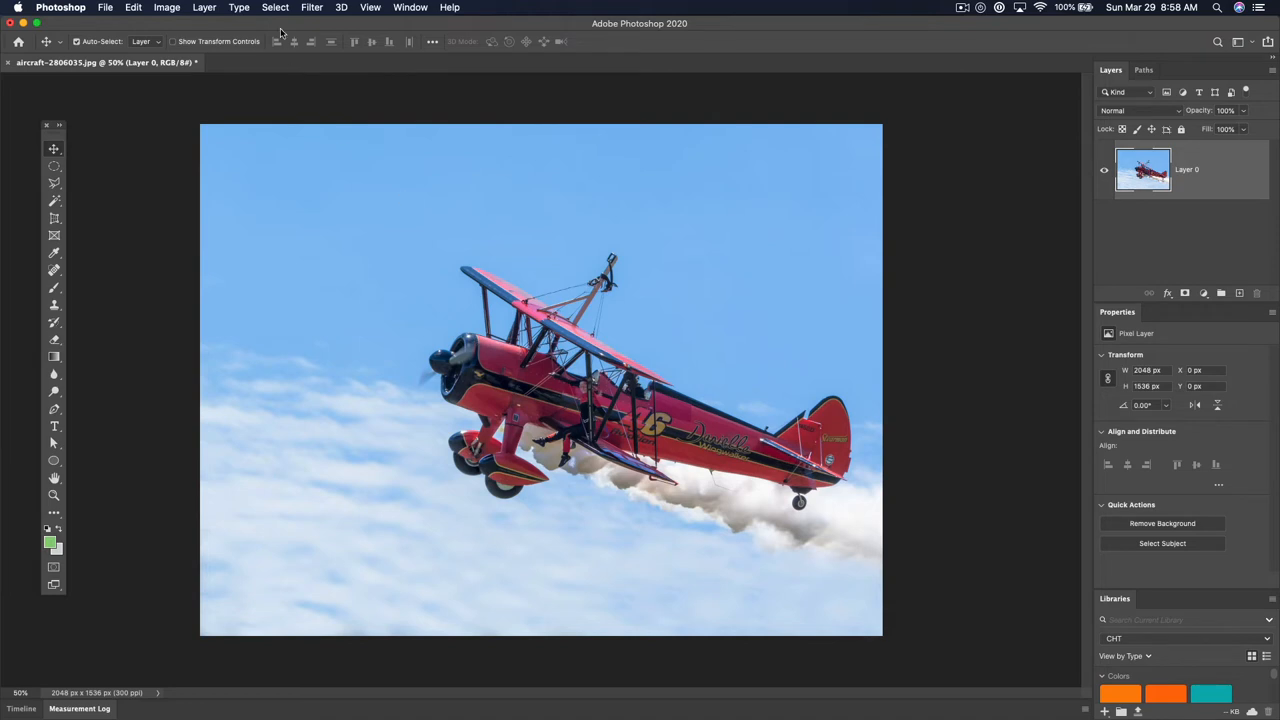
Select the plane's red body with Select > Color Range at raised Fuzziness
click(276, 8)
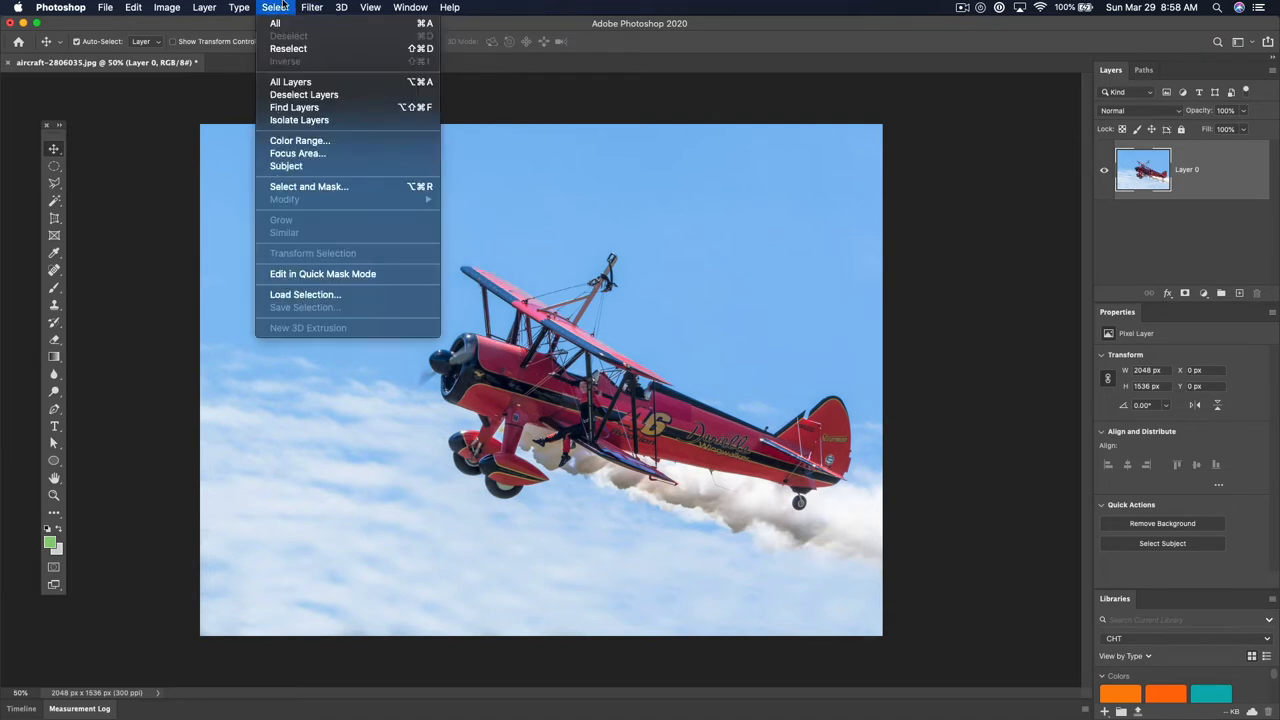
mouse_move(300, 140)
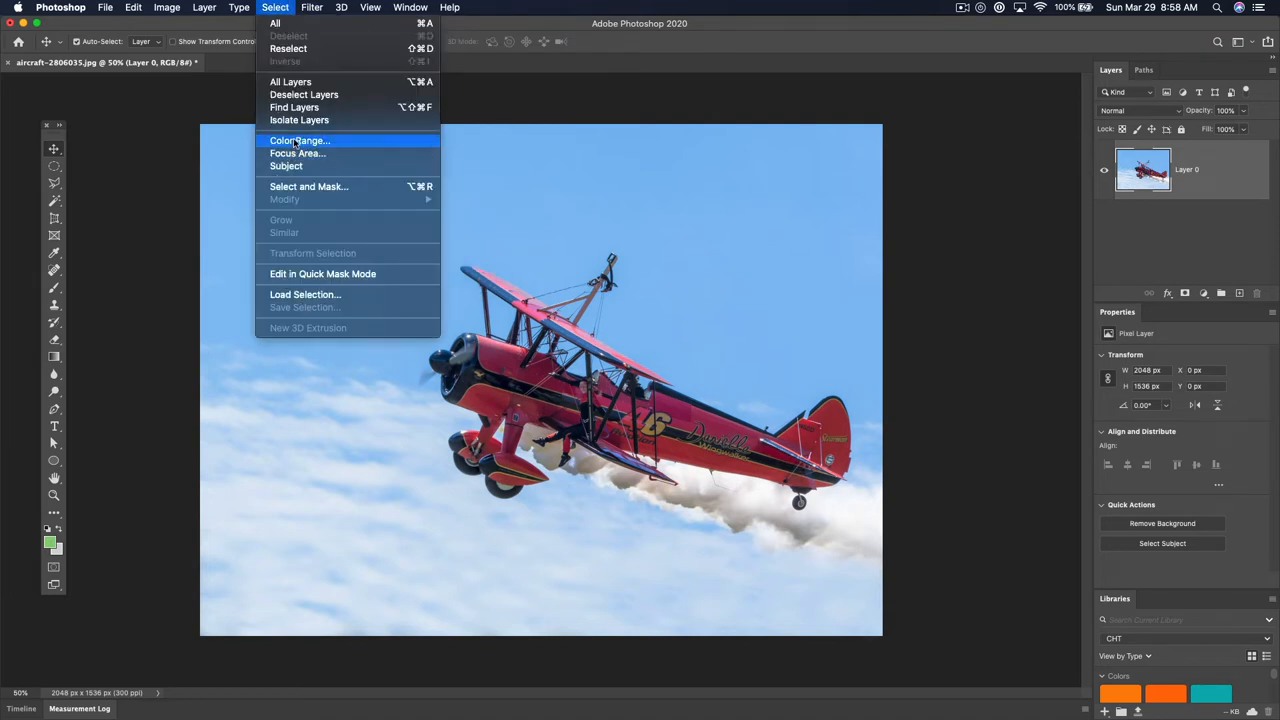
click(300, 140)
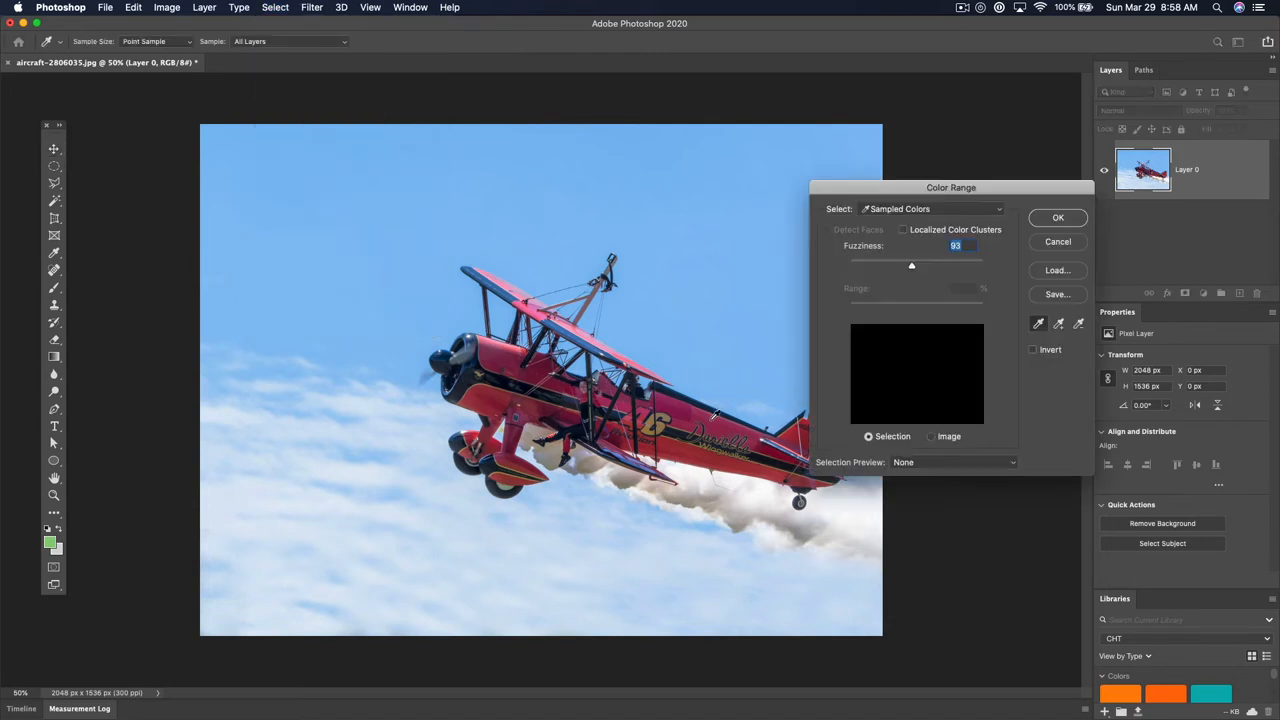
drag(912, 264, 984, 264)
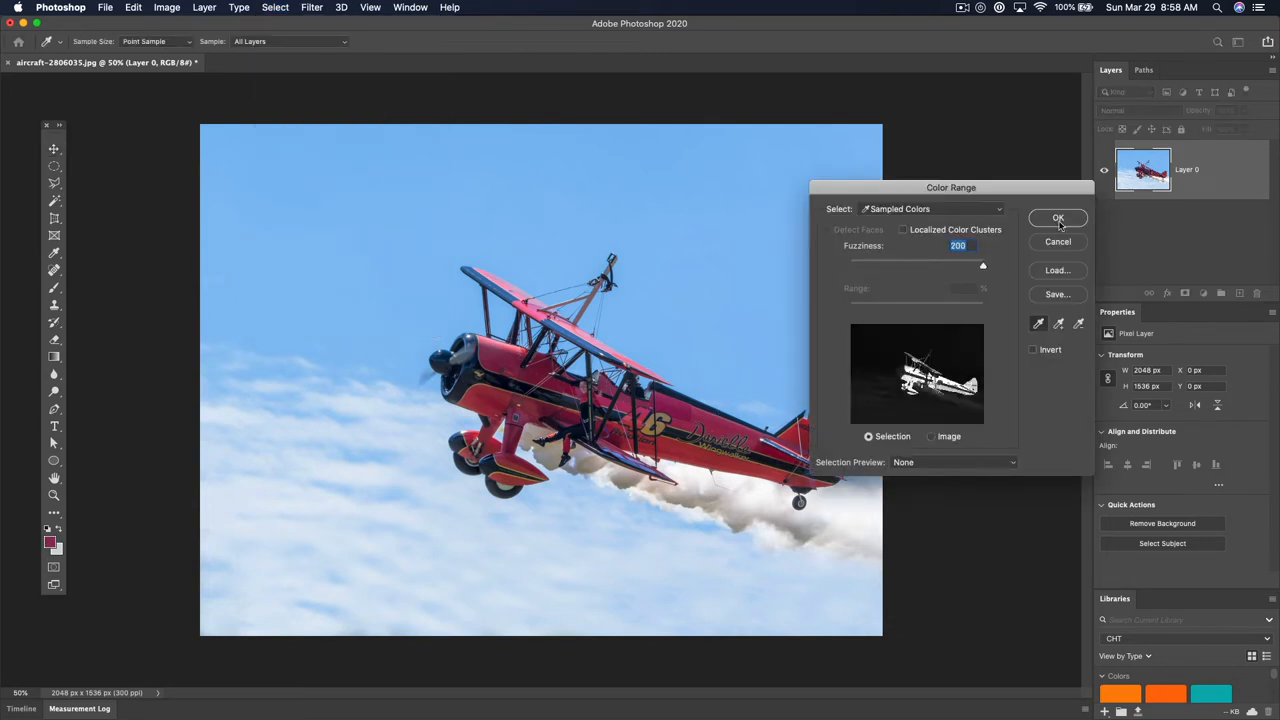
click(1058, 218)
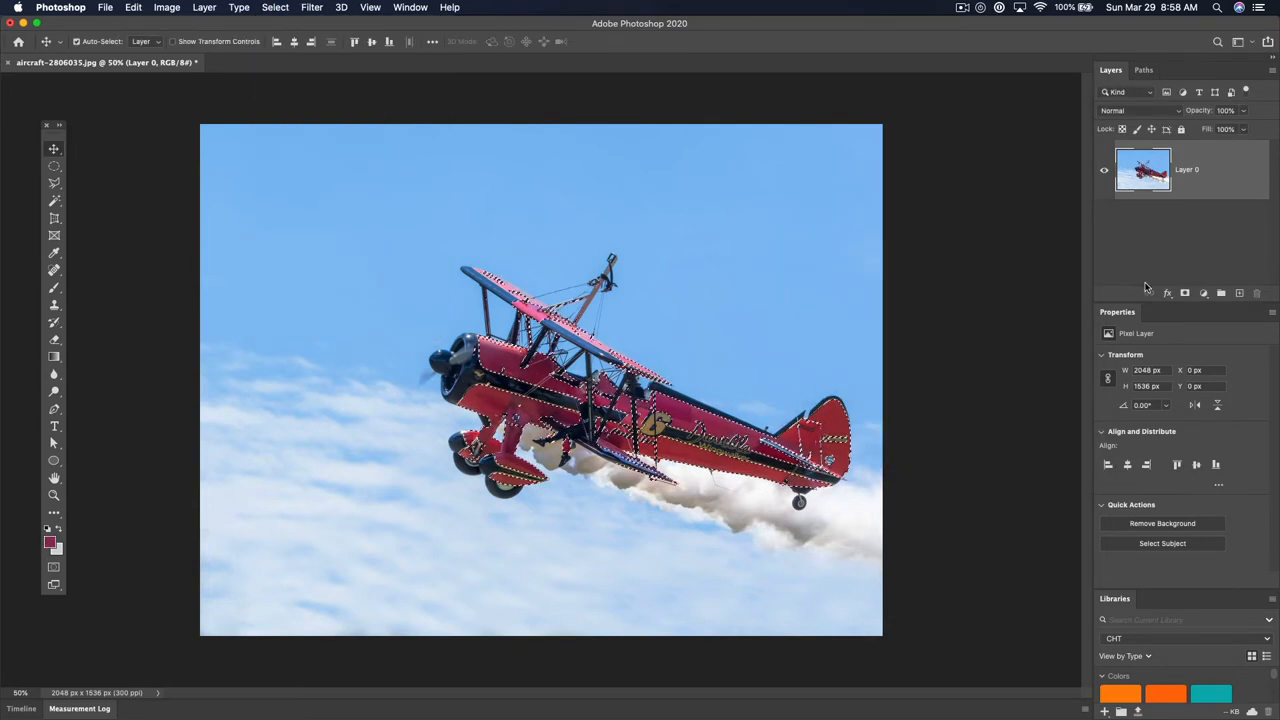
click(1204, 292)
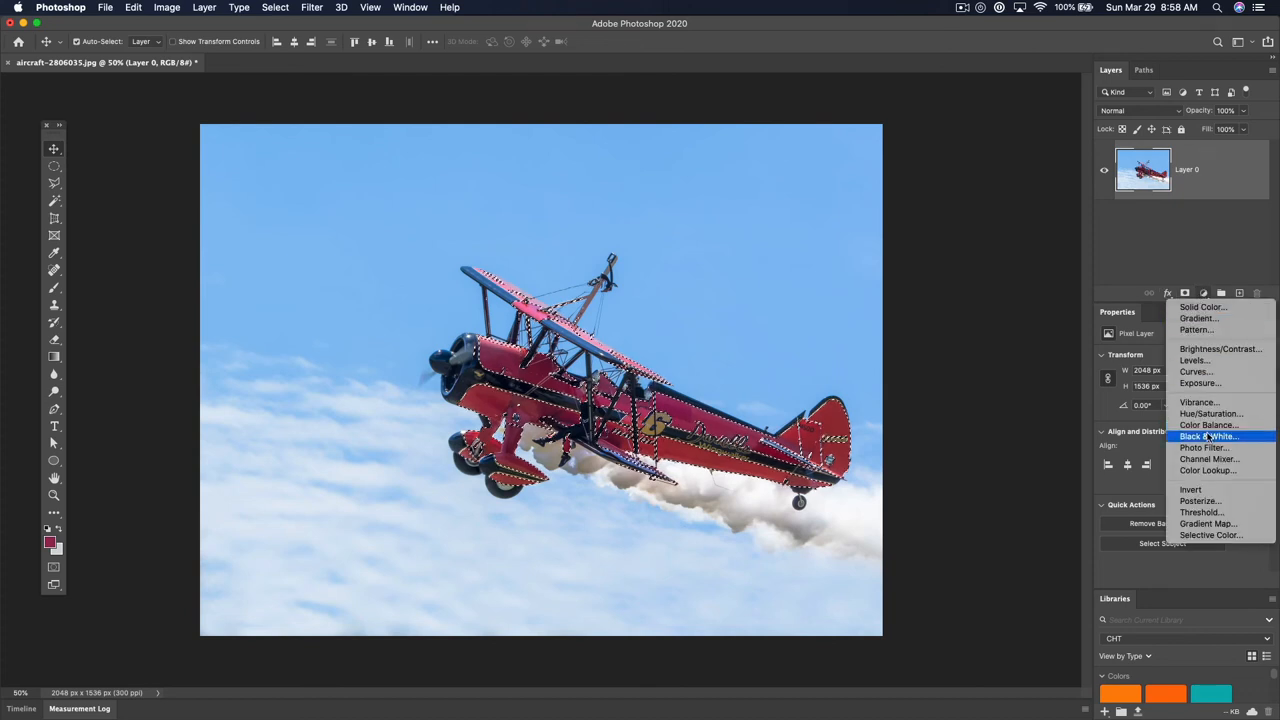
Add a Hue/Saturation adjustment masked to the plane and try hue shifts, then undo
click(1210, 412)
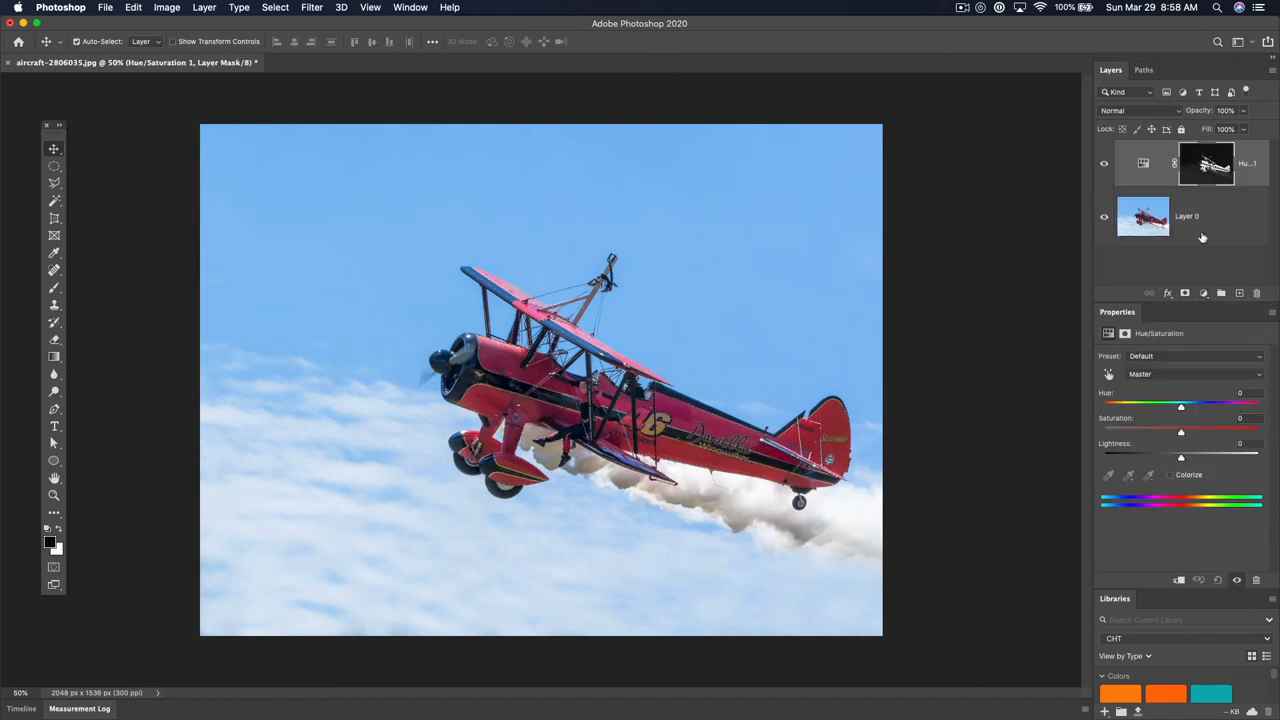
drag(1180, 404, 1200, 404)
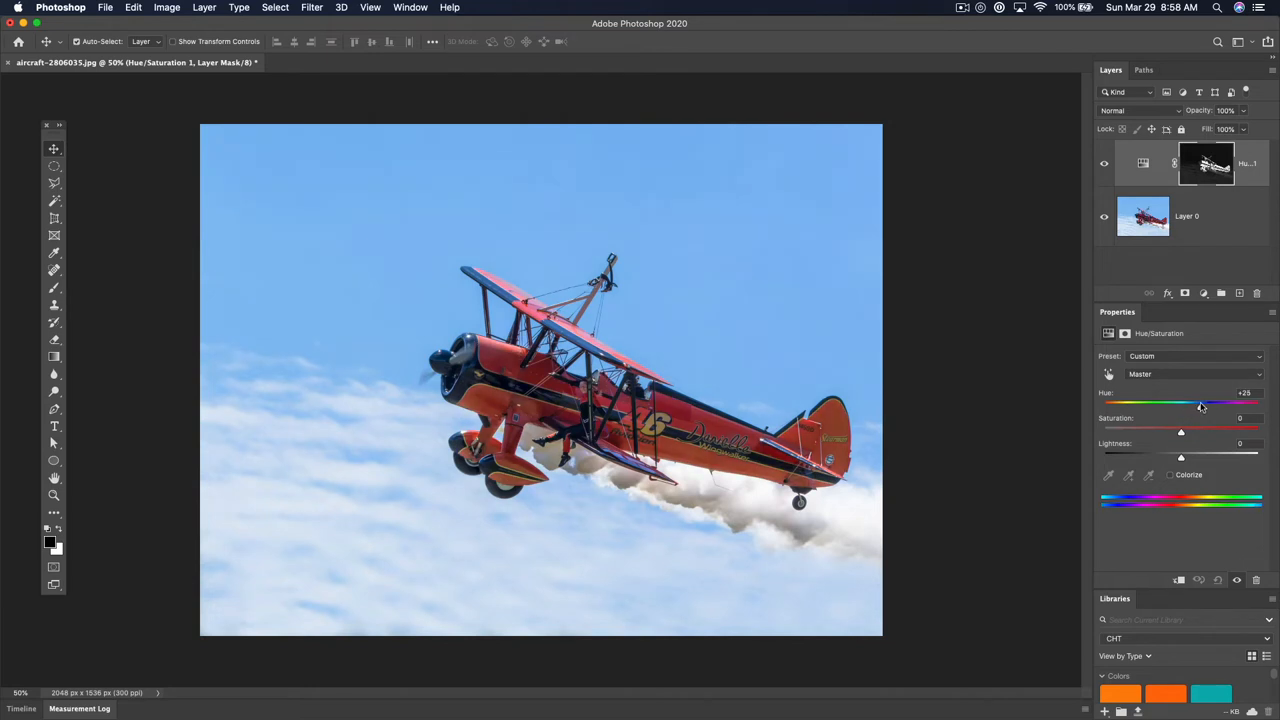
drag(1200, 402, 1146, 402)
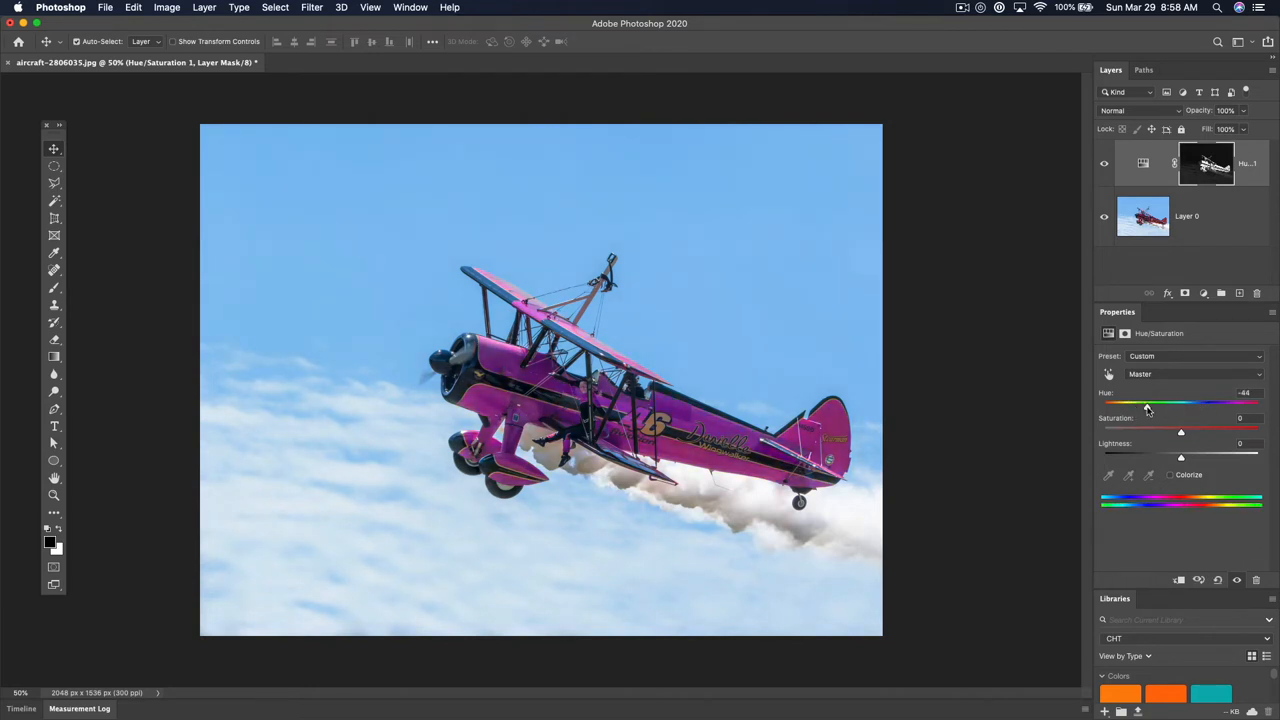
key(cmd+z)
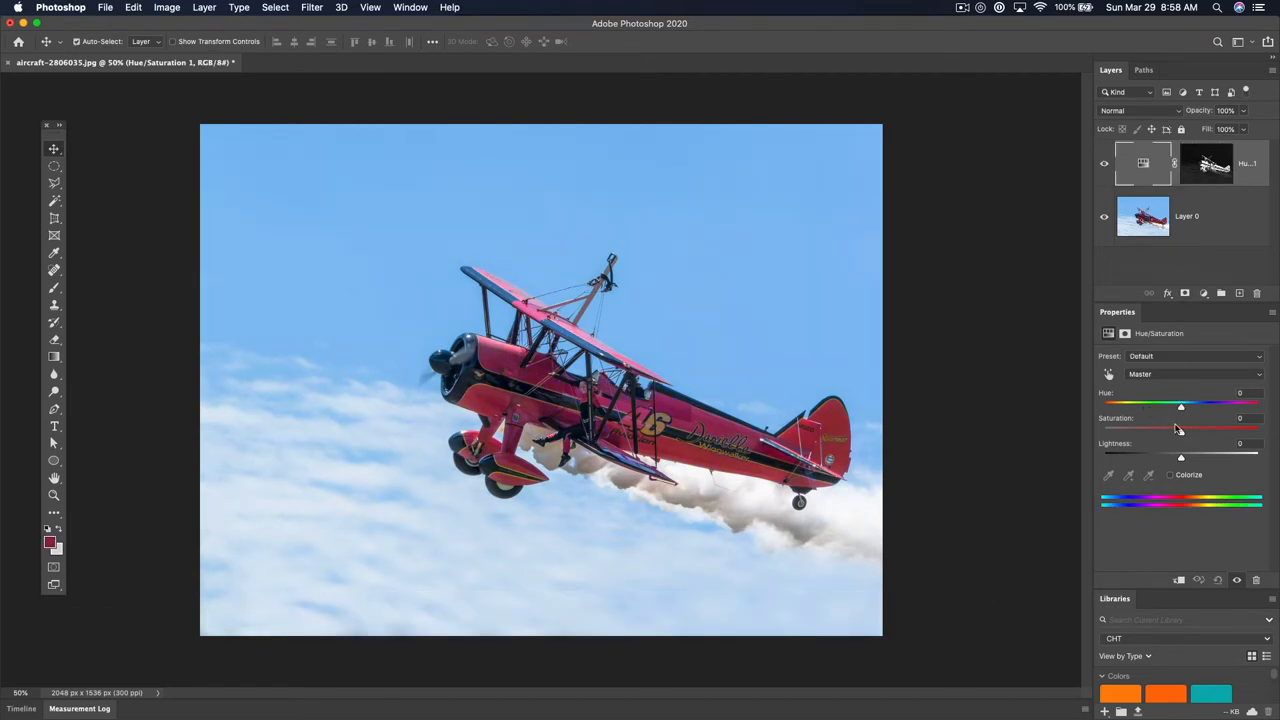
Drag the Hue slider through pink and orange until the plane turns yellow
drag(1180, 404, 1156, 404)
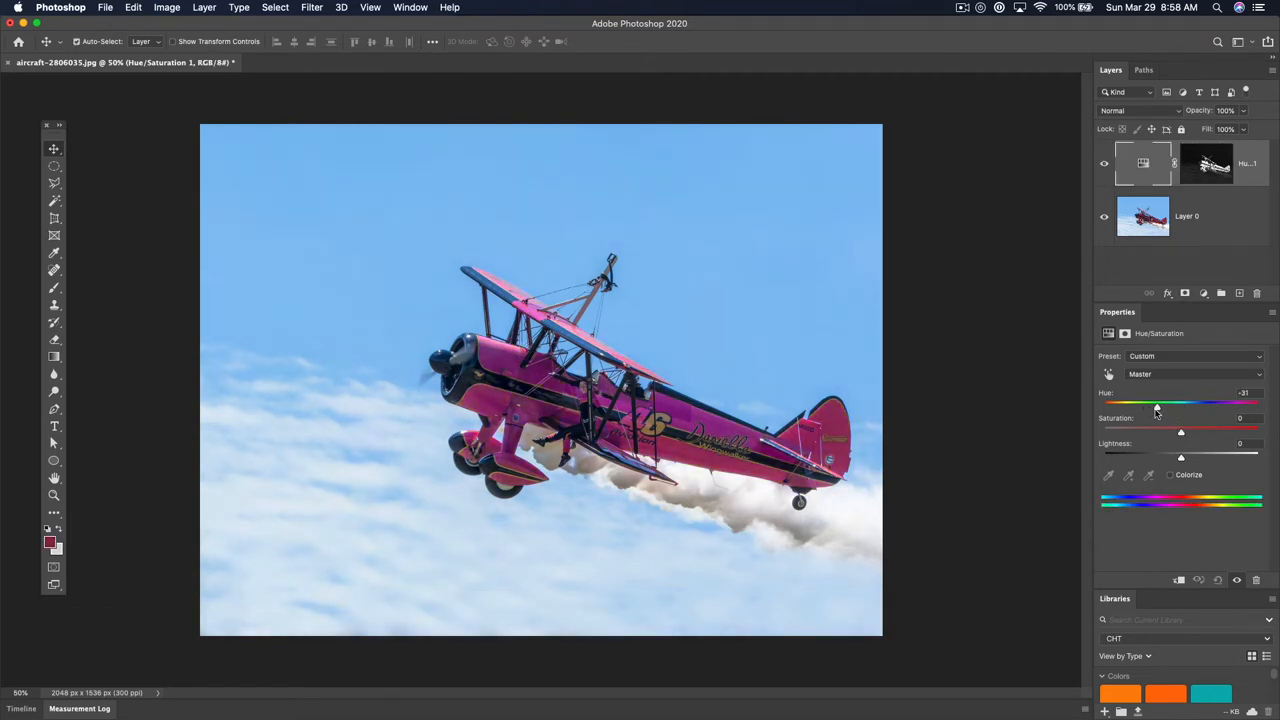
drag(1156, 404, 1200, 404)
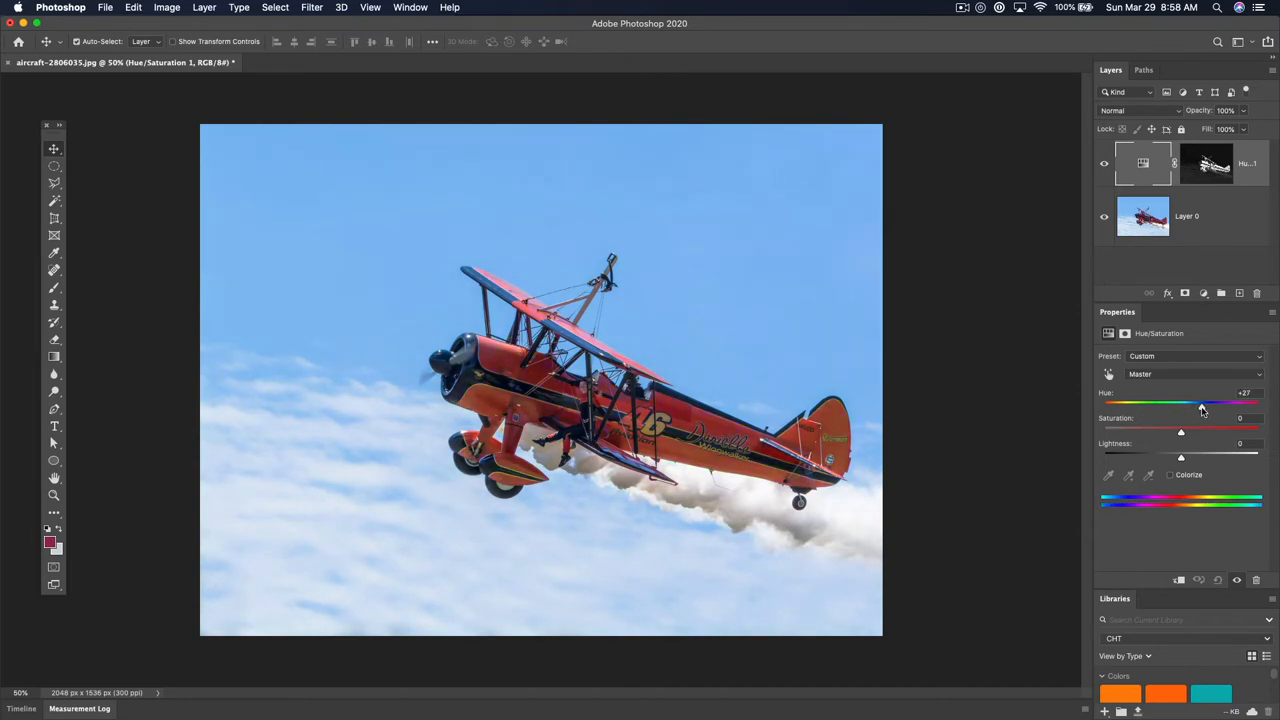
drag(1200, 404, 1244, 404)
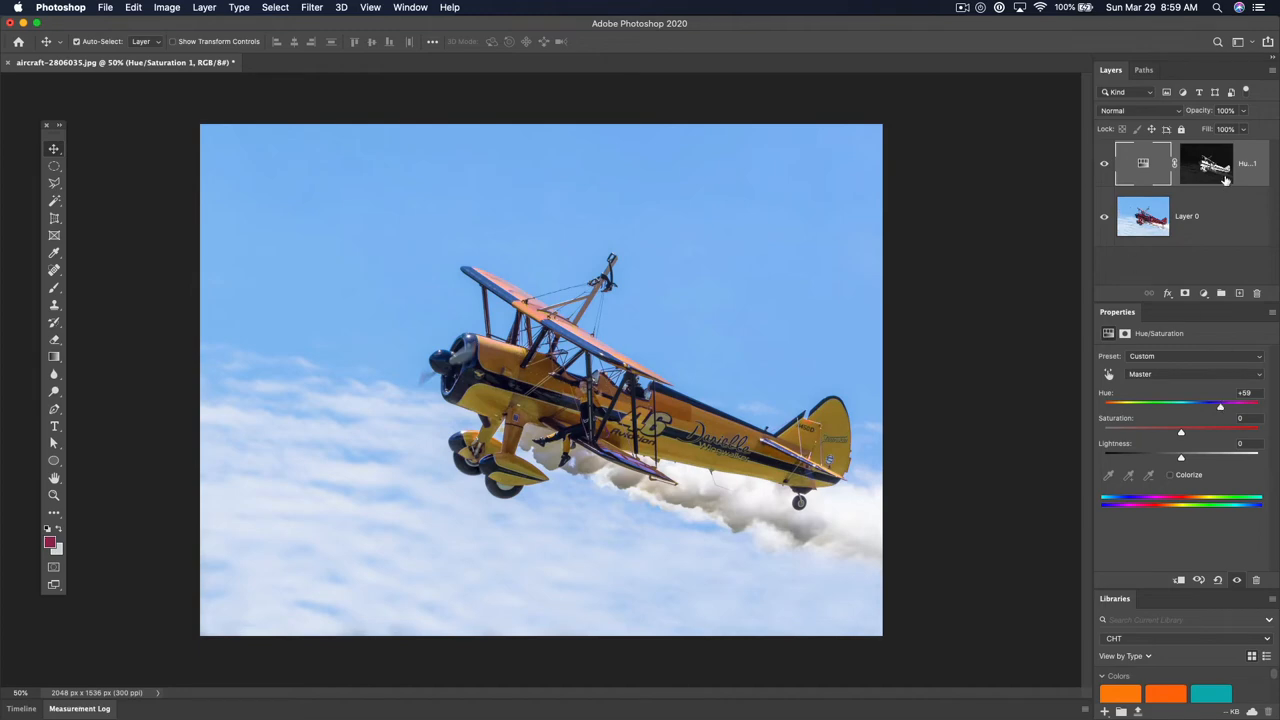
Disable the plane-shaped adjustment mask so the hue shift tints the whole photo, then undo
click(1206, 164)
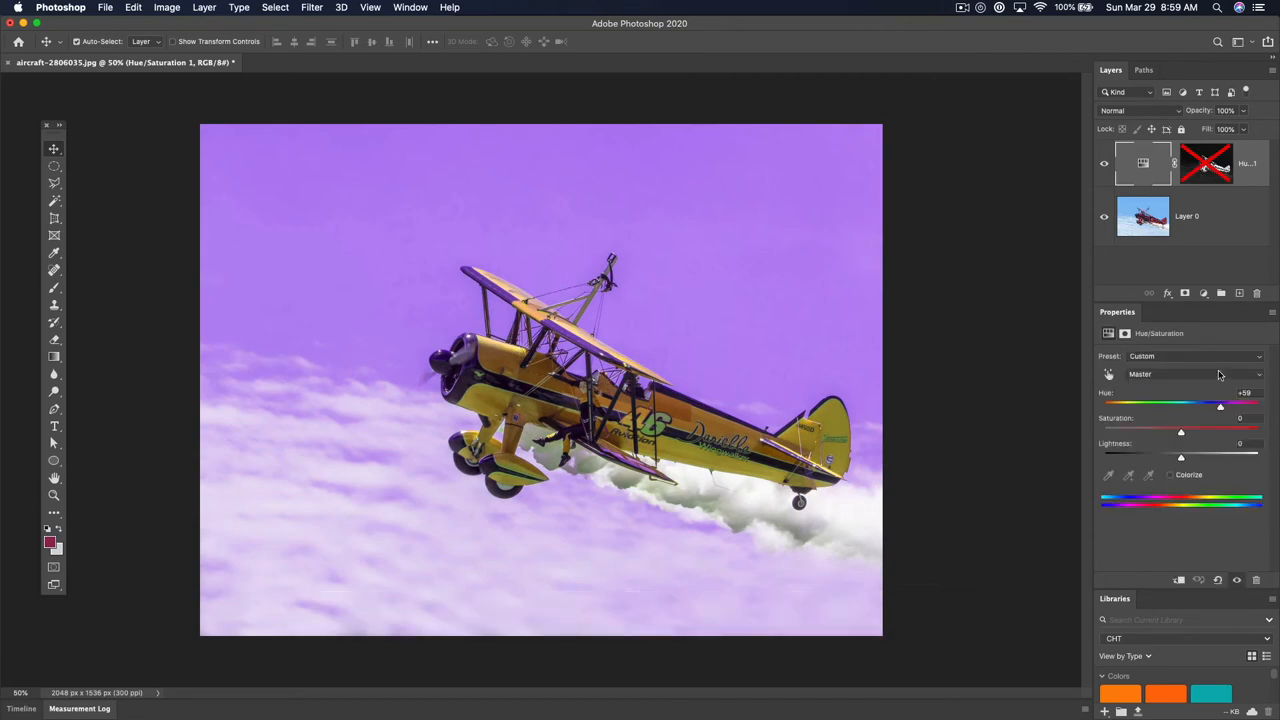
drag(1220, 404, 1226, 404)
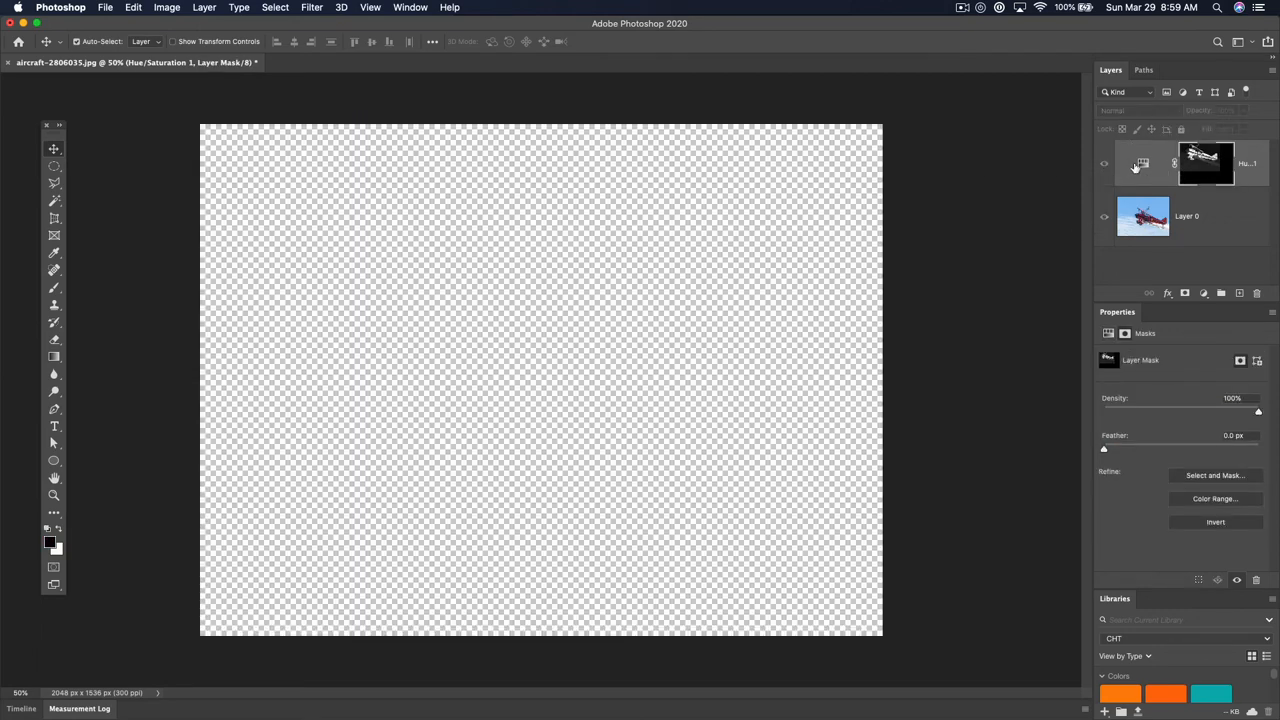
key(cmd+z)
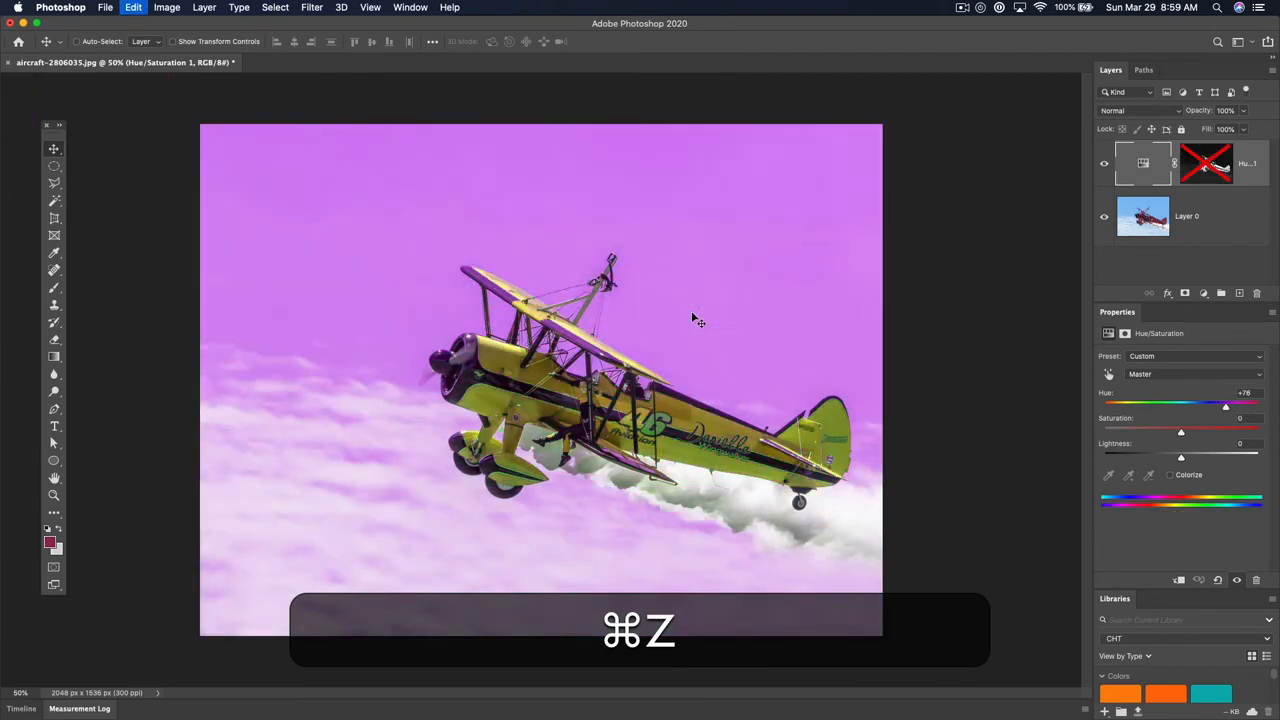
Undo once more, then send Layer 0's oval mask to the trash, raising the apply-before-removal prompt
key(cmd+z)
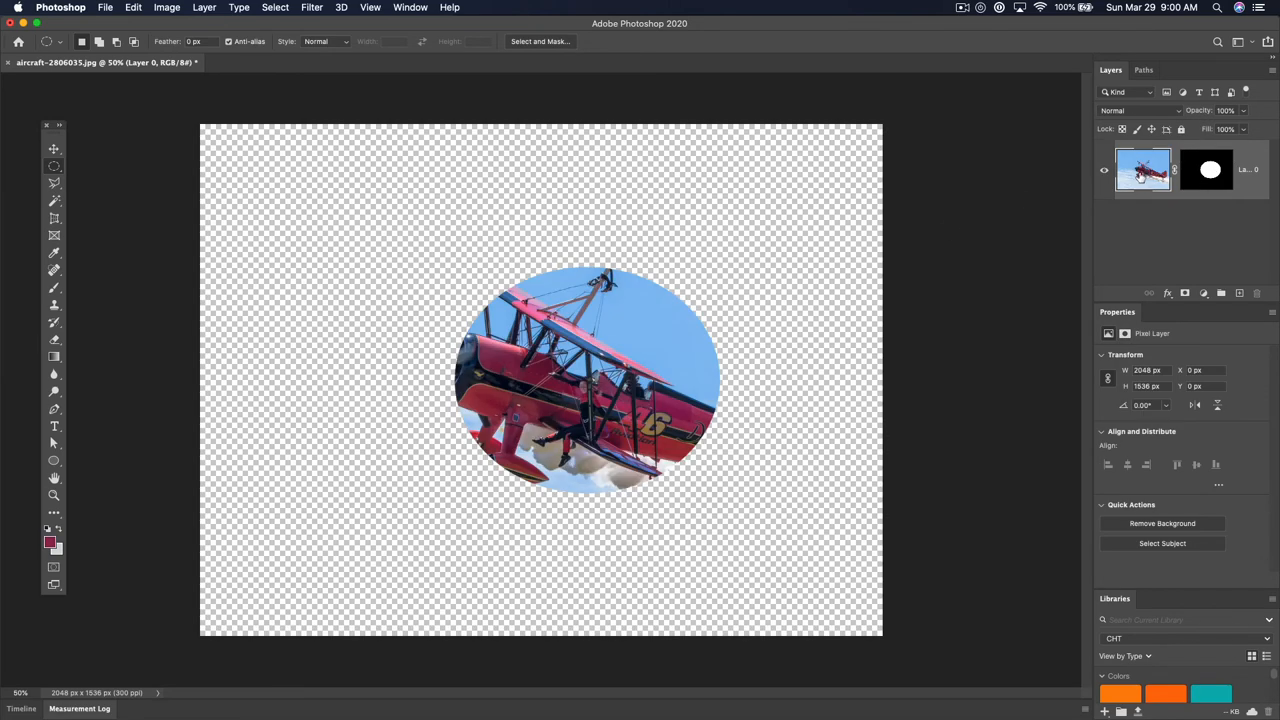
click(1208, 168)
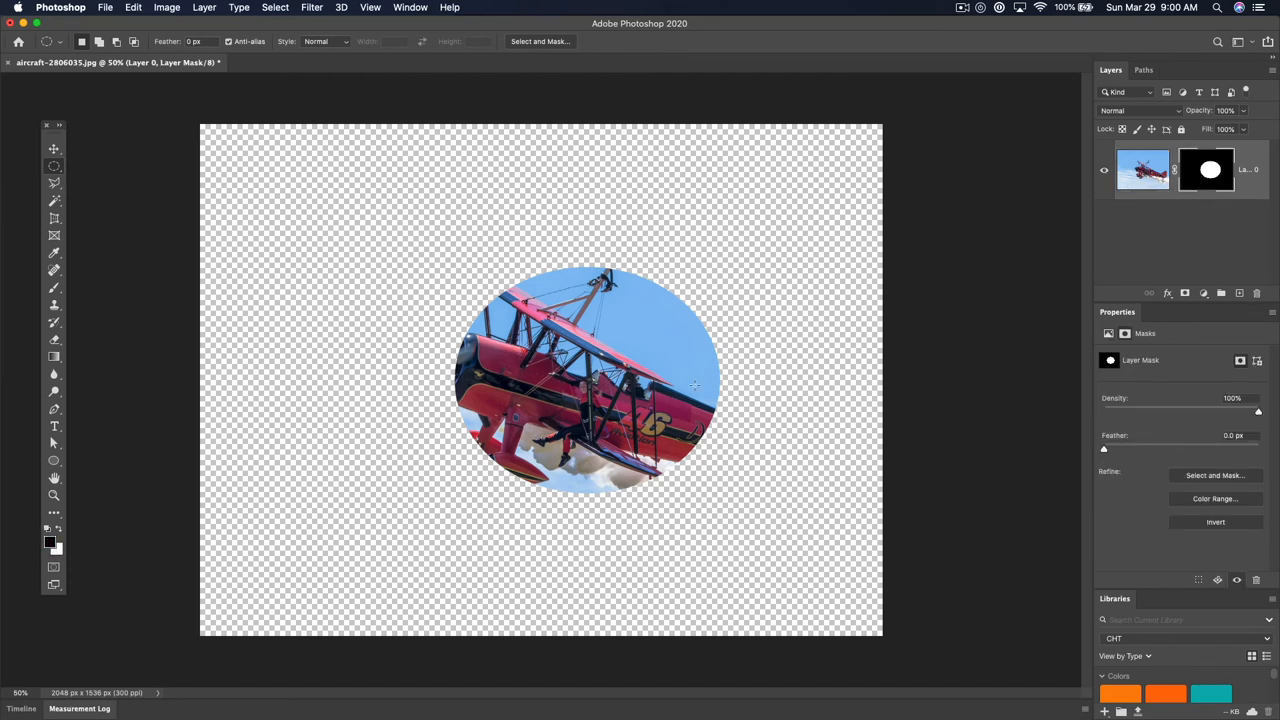
mouse_move(648, 356)
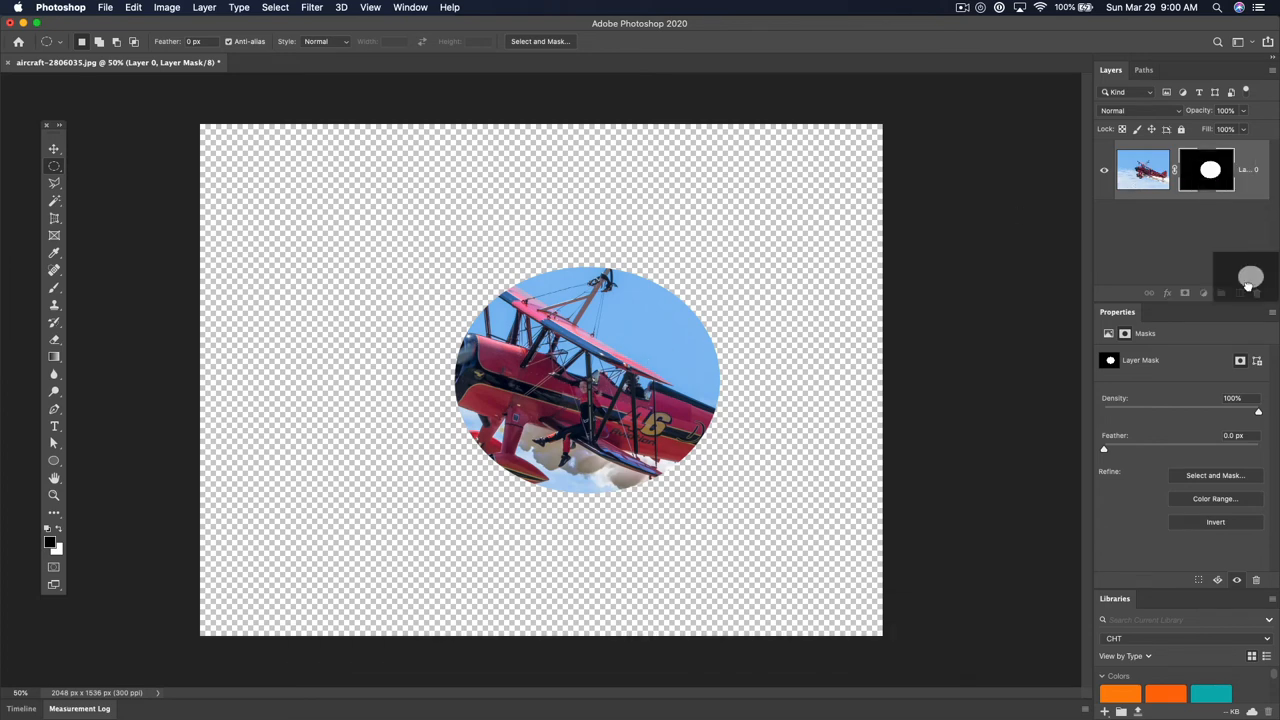
click(1256, 292)
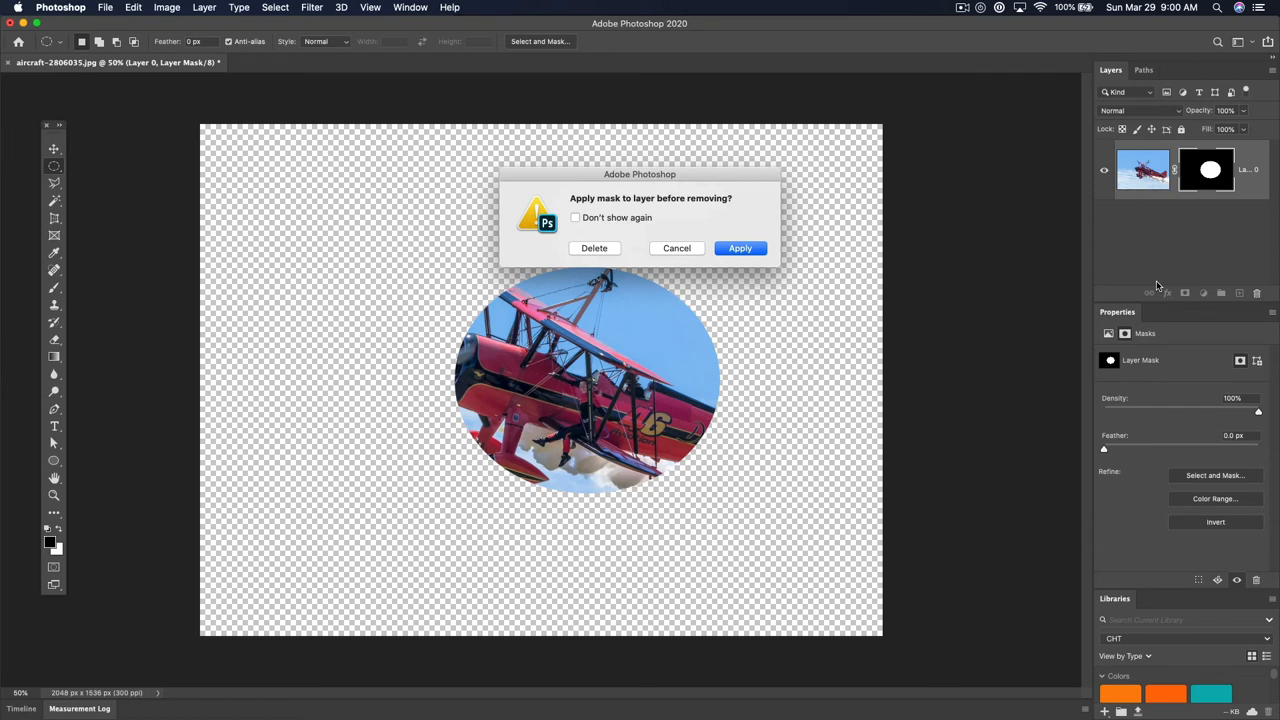
Discard the oval mask without applying it, restoring the full biplane photo
click(594, 248)
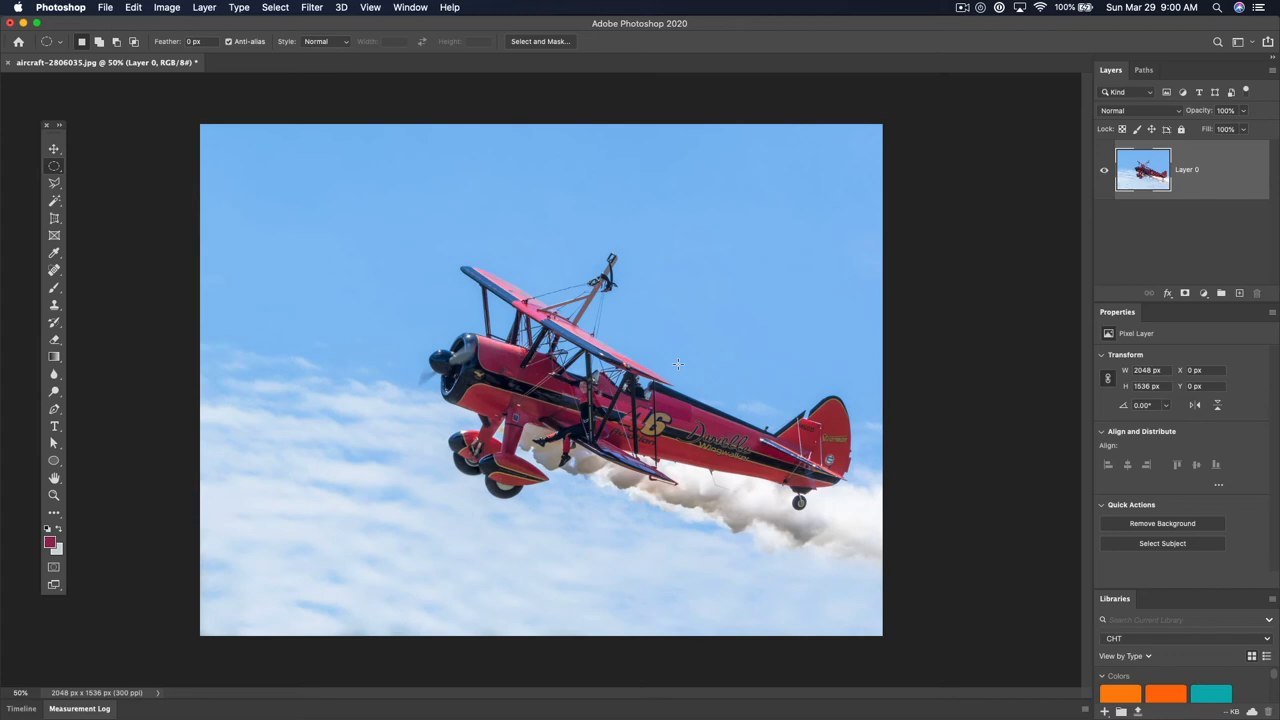
mouse_move(684, 332)
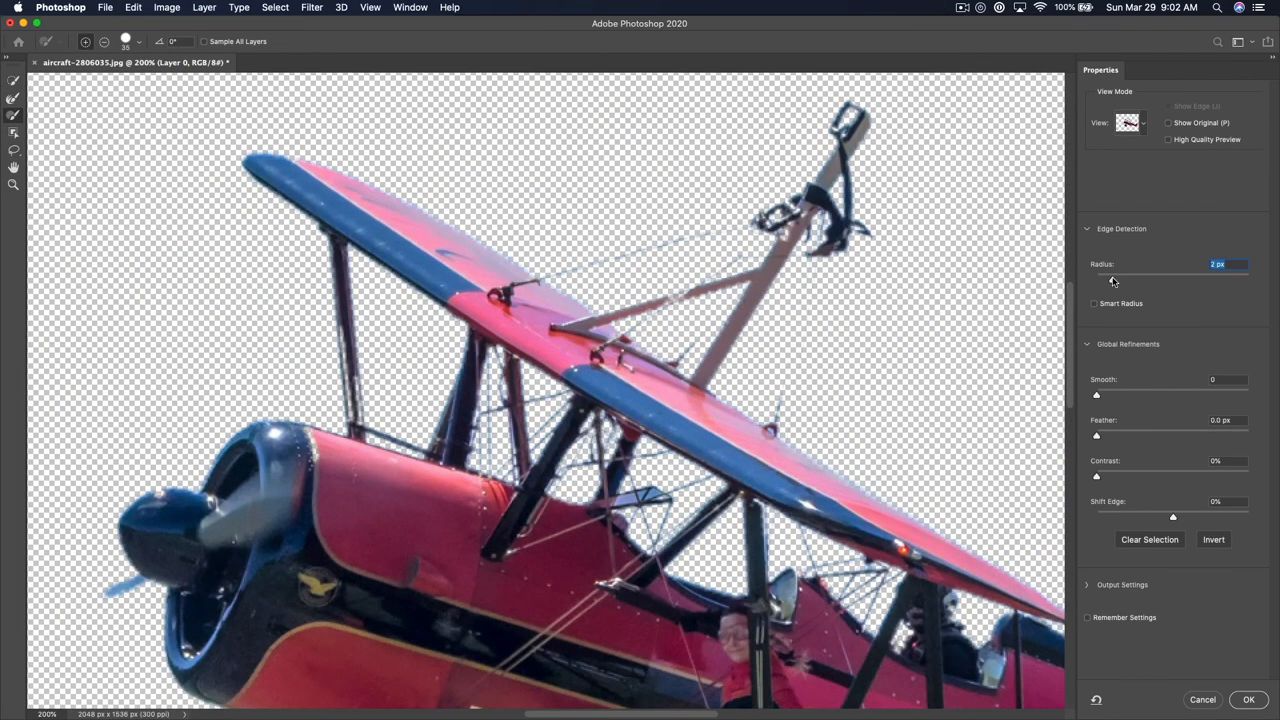
Output the refined plane cutout as a layer mask over the new white background layer
click(1248, 700)
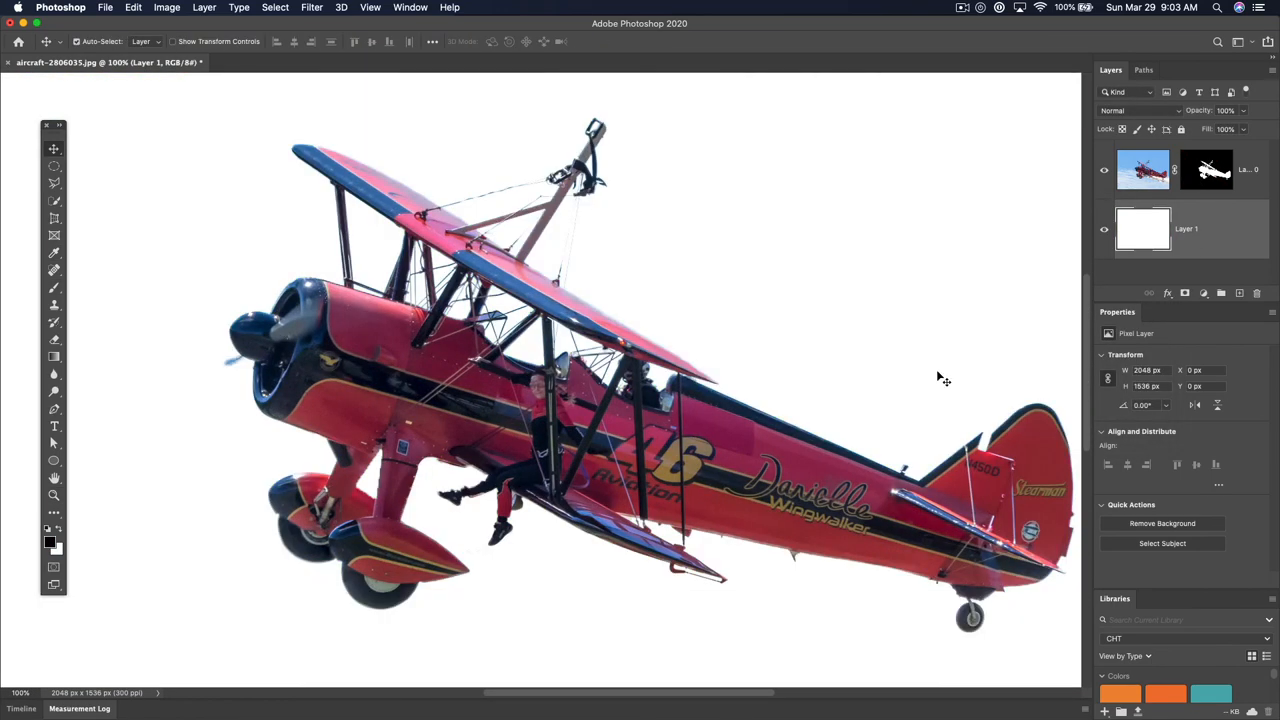
key(cmd+-)
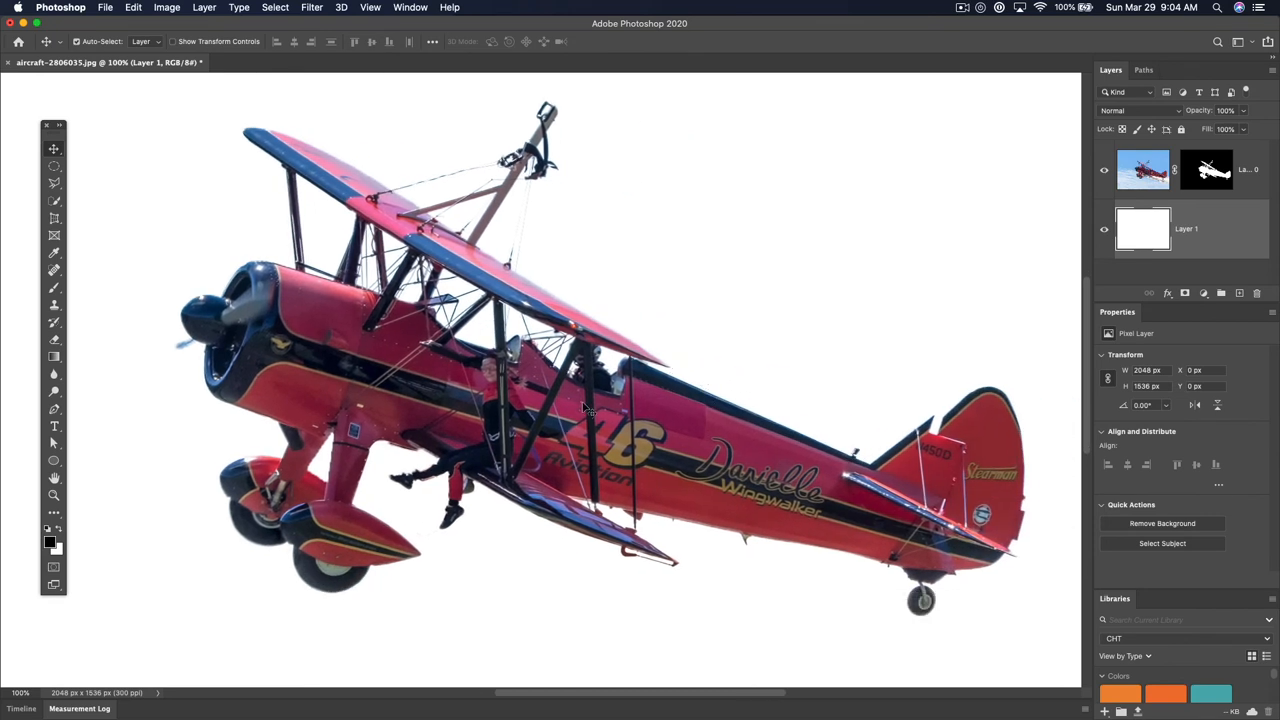
mouse_move(776, 364)
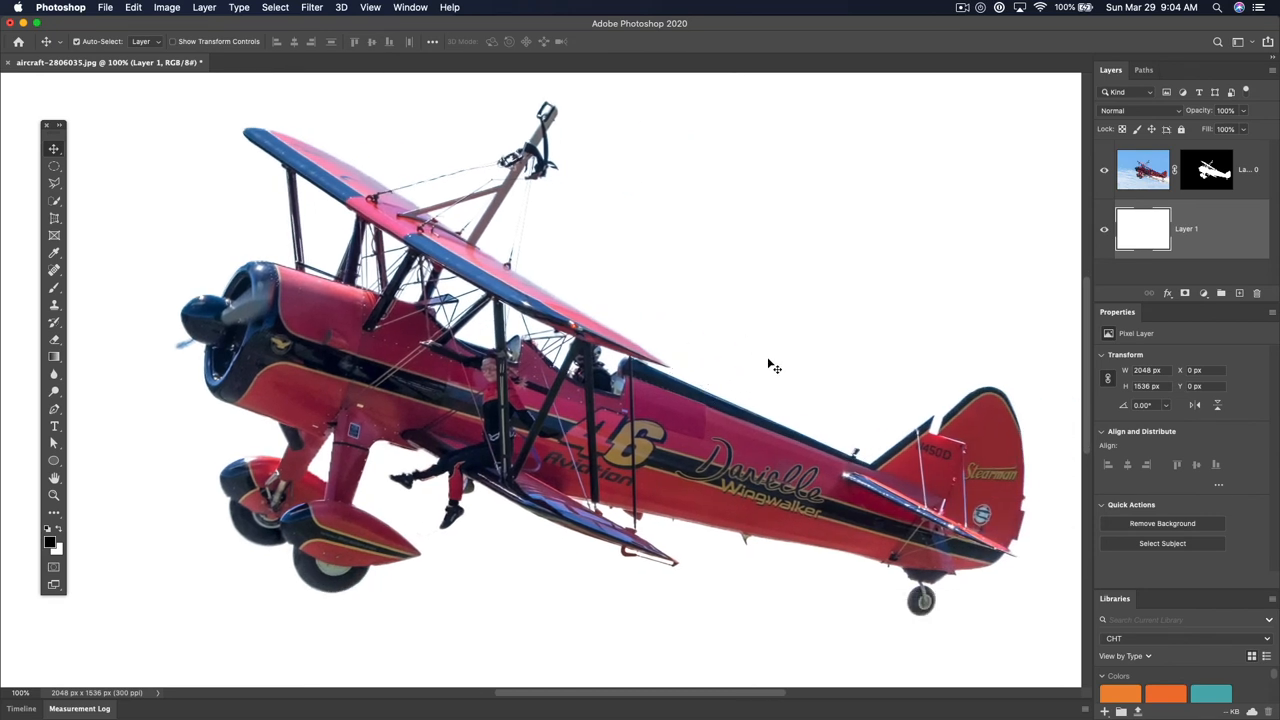